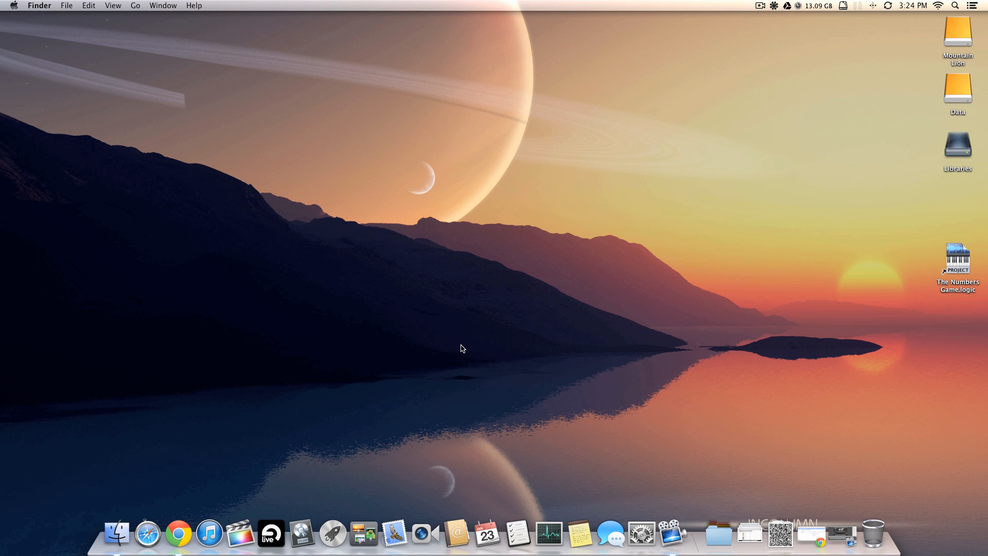
{"action": "mouse_move", "coordinate": [690, 89]}
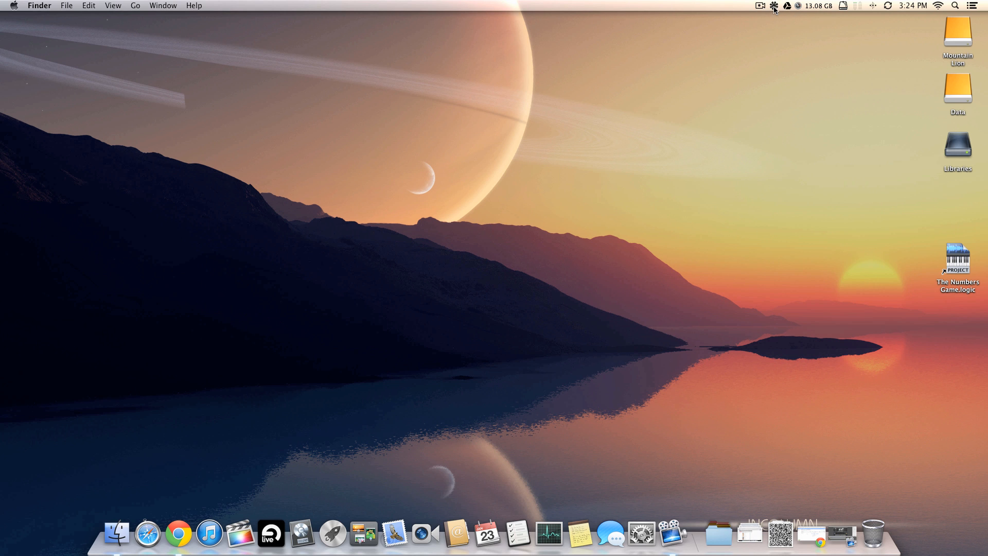
Launch Ableton Live and Logic Pro from the Dock and dismiss the ReWire host warning
{"action": "left_click", "coordinate": [774, 6]}
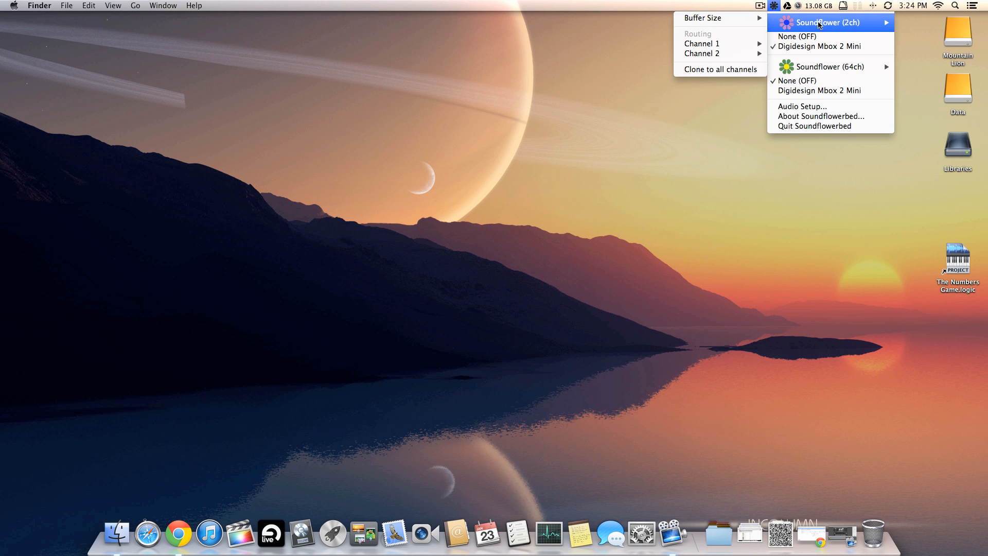
{"action": "mouse_move", "coordinate": [829, 66]}
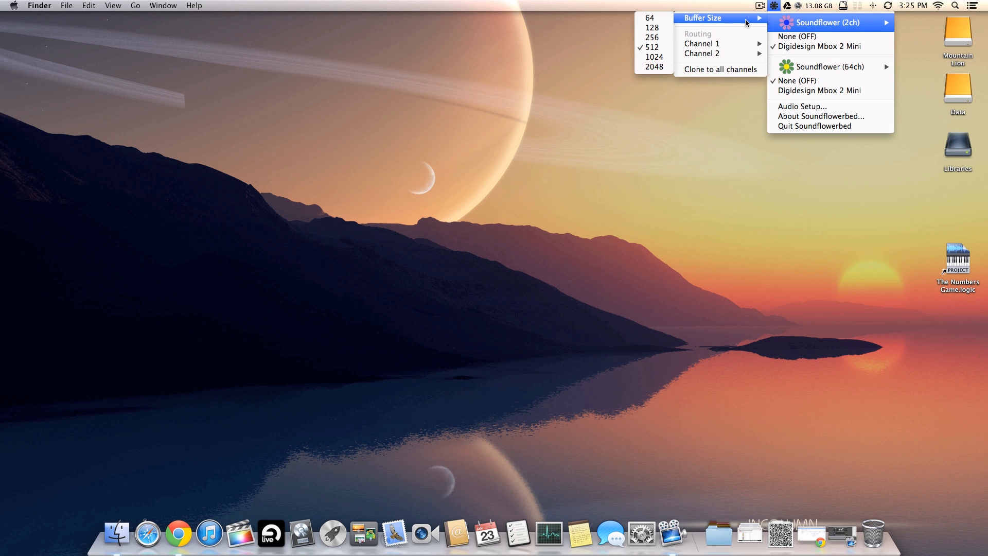
{"action": "mouse_move", "coordinate": [653, 47]}
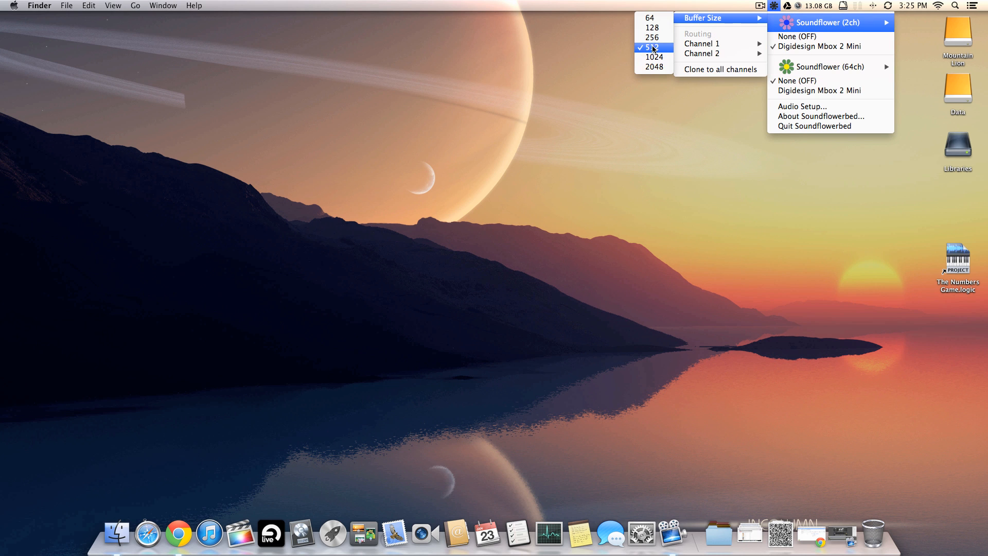
{"action": "mouse_move", "coordinate": [754, 137]}
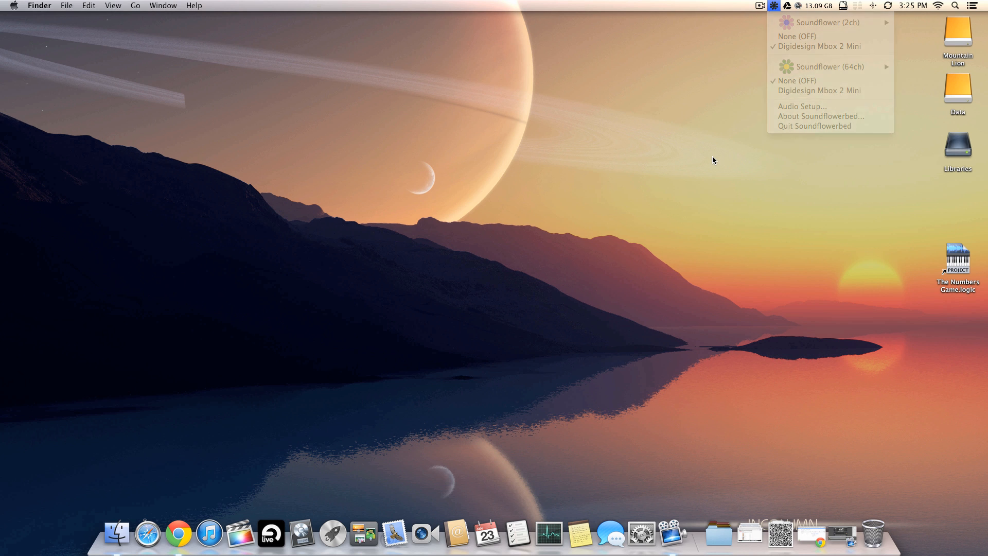
{"action": "left_click", "coordinate": [327, 492]}
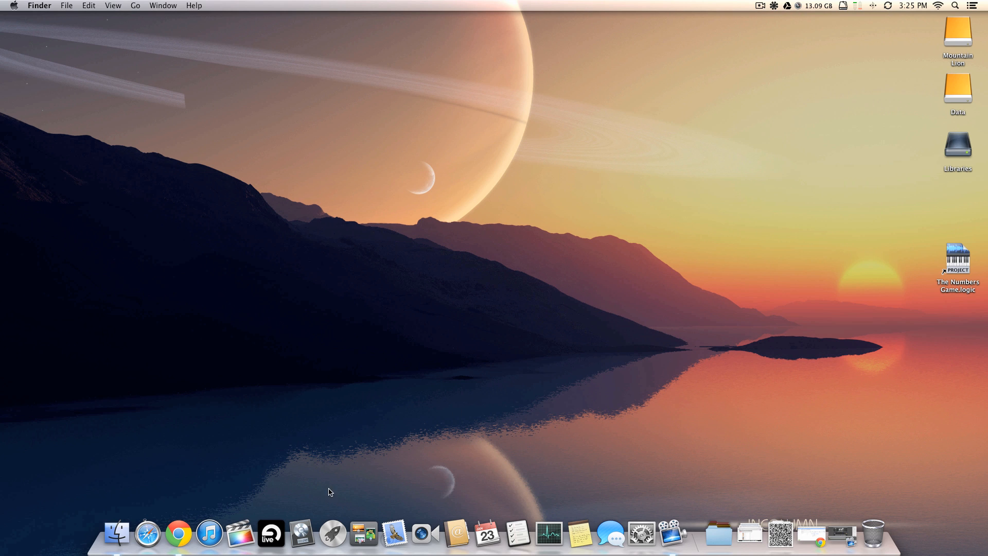
{"action": "mouse_move", "coordinate": [310, 507]}
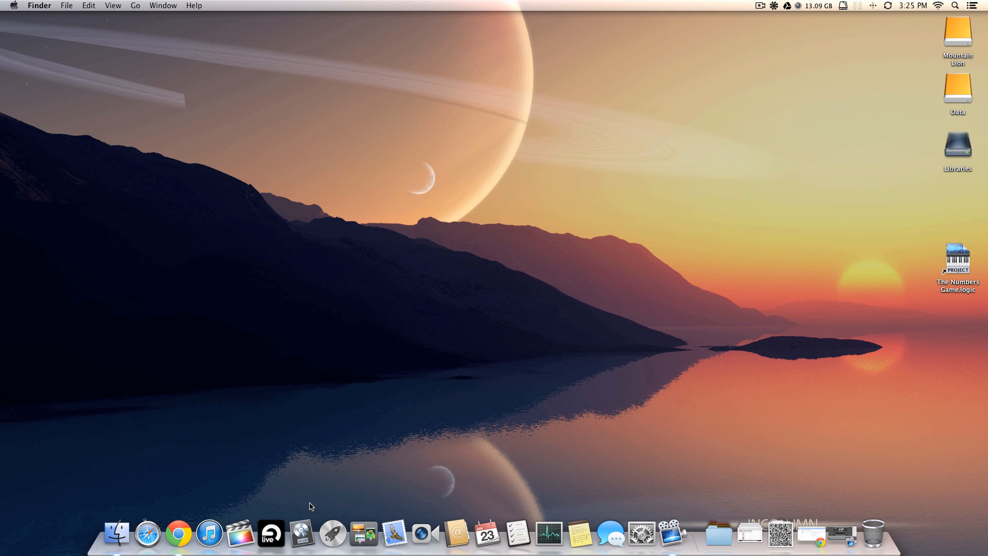
{"action": "mouse_move", "coordinate": [301, 535]}
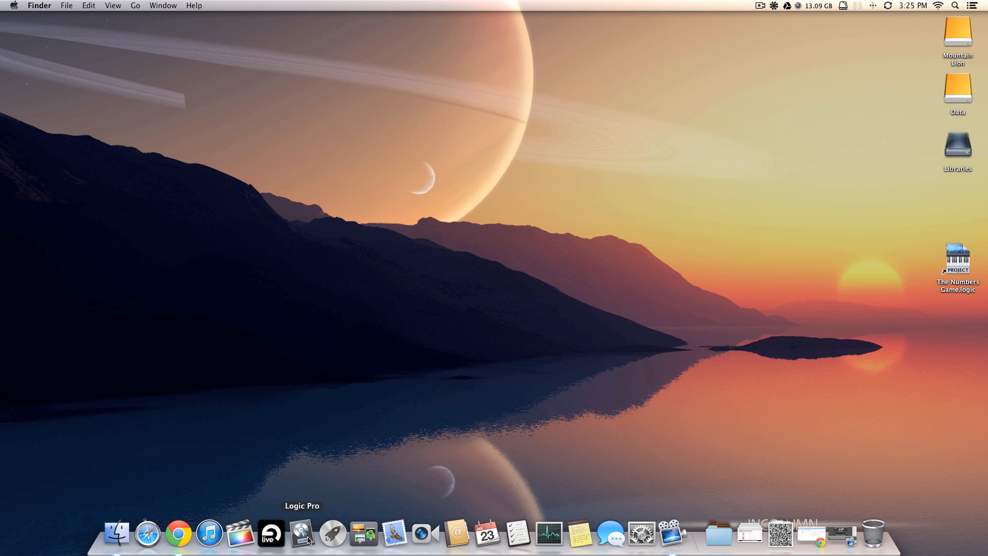
{"action": "mouse_move", "coordinate": [271, 533]}
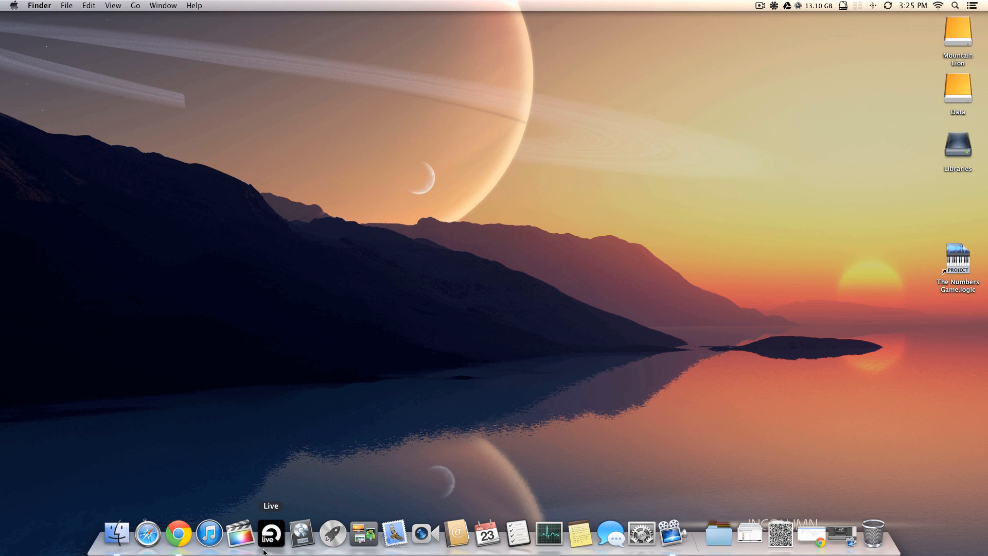
{"action": "mouse_move", "coordinate": [321, 477]}
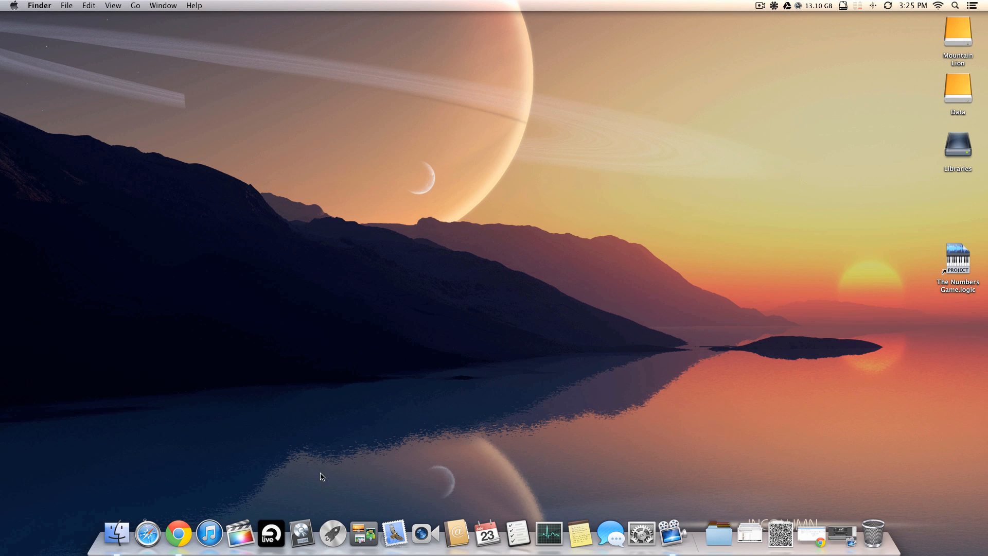
{"action": "mouse_move", "coordinate": [303, 533]}
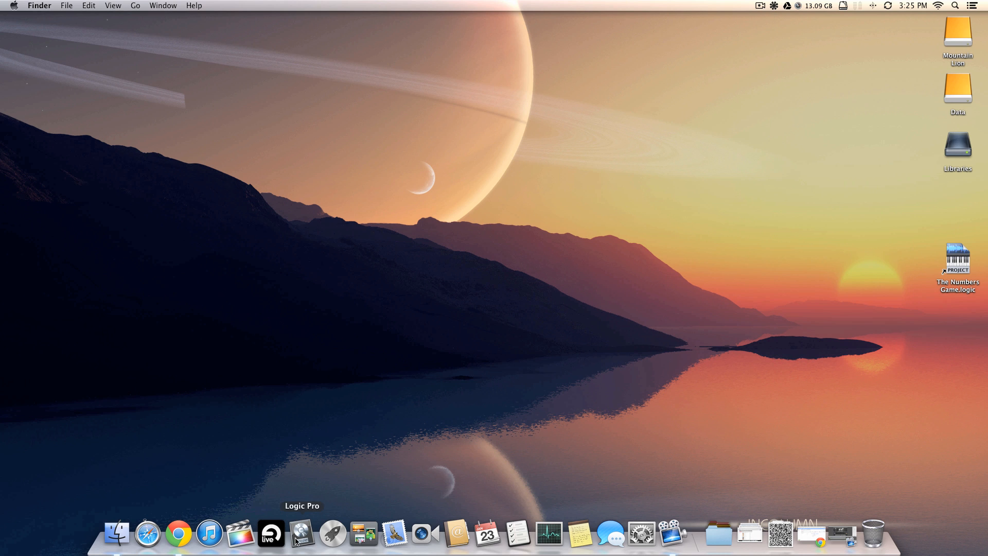
{"action": "mouse_move", "coordinate": [270, 534]}
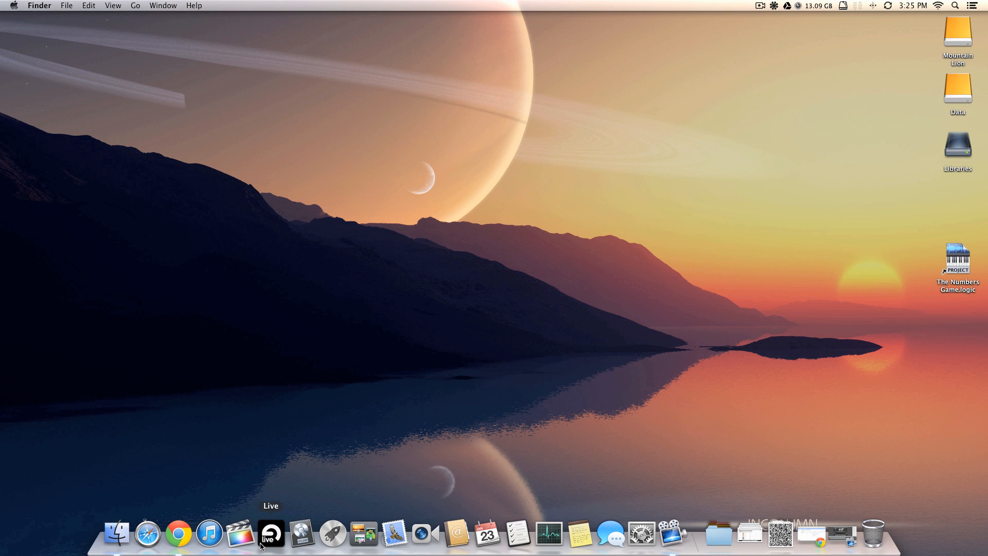
{"action": "mouse_move", "coordinate": [320, 439]}
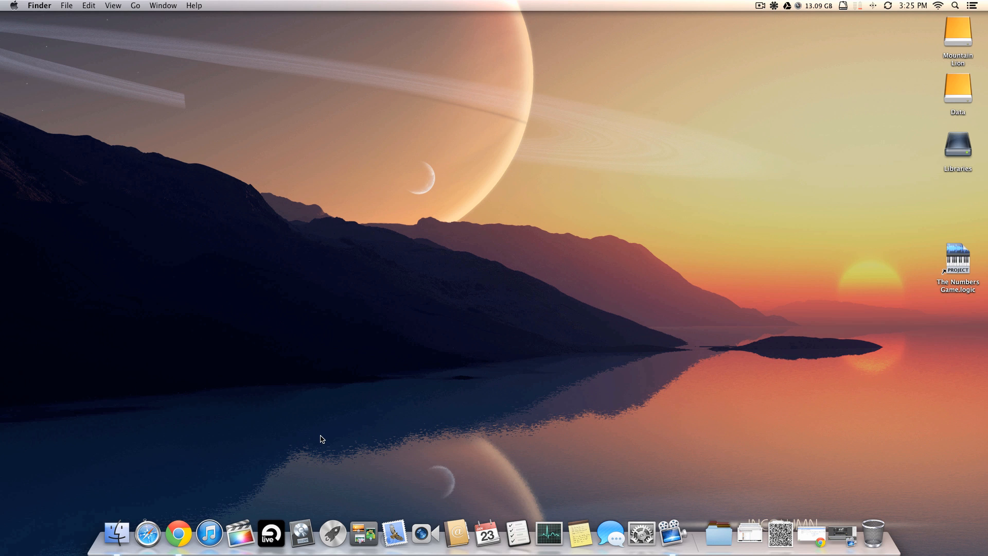
{"action": "mouse_move", "coordinate": [416, 375]}
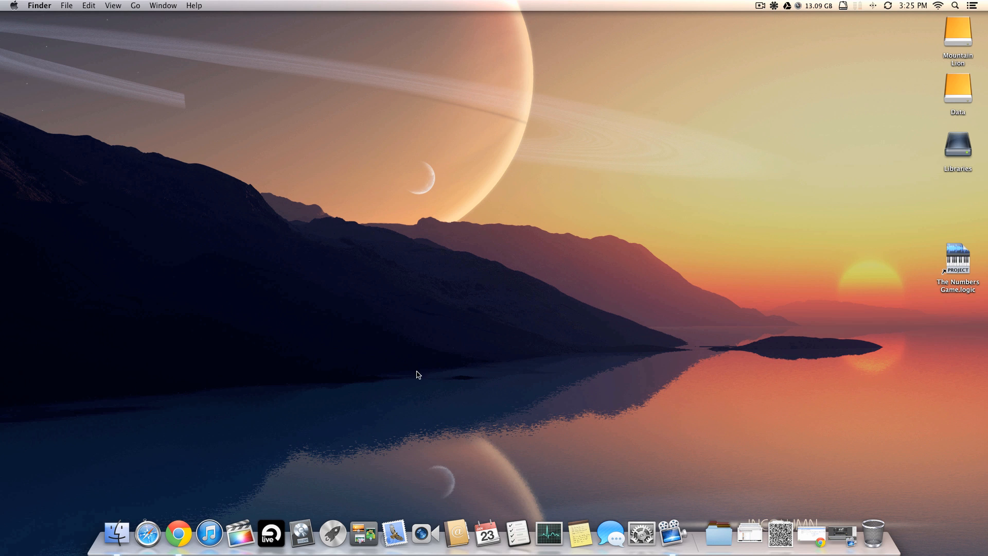
{"action": "mouse_move", "coordinate": [368, 417]}
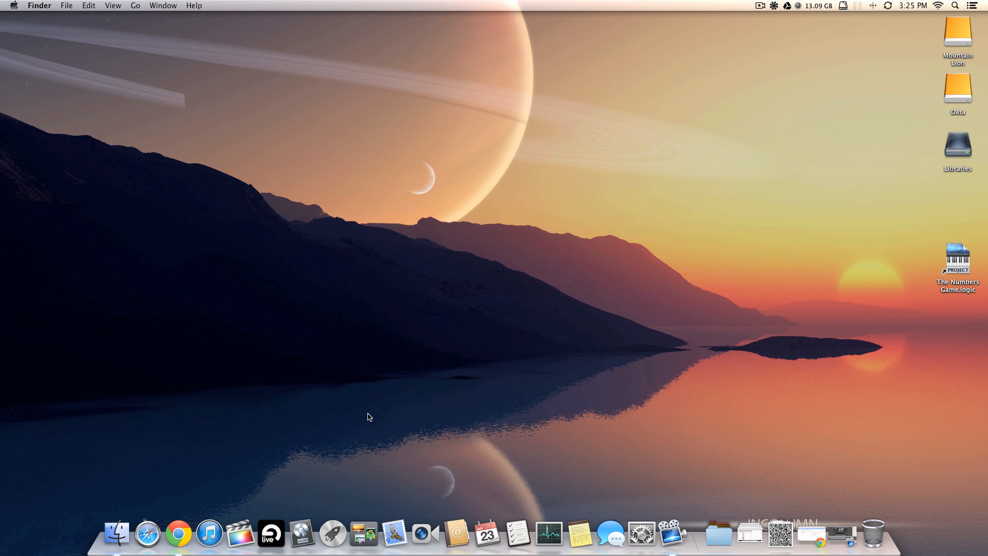
{"action": "mouse_move", "coordinate": [310, 492]}
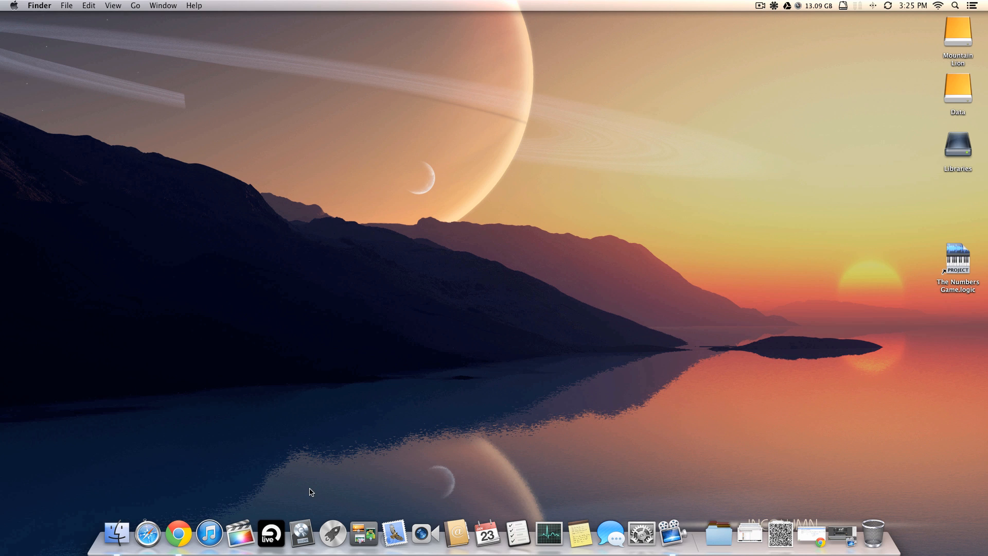
{"action": "mouse_move", "coordinate": [270, 534]}
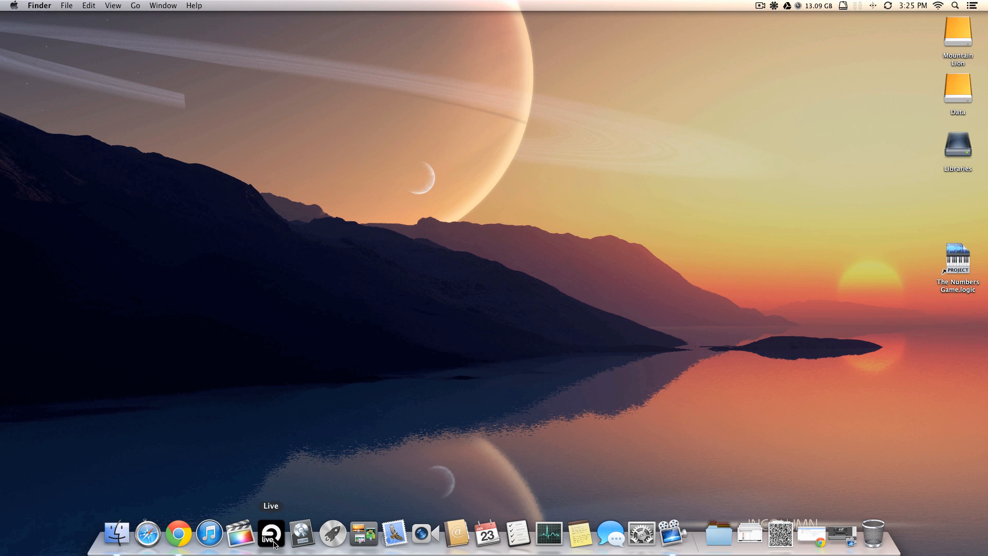
{"action": "mouse_move", "coordinate": [302, 533]}
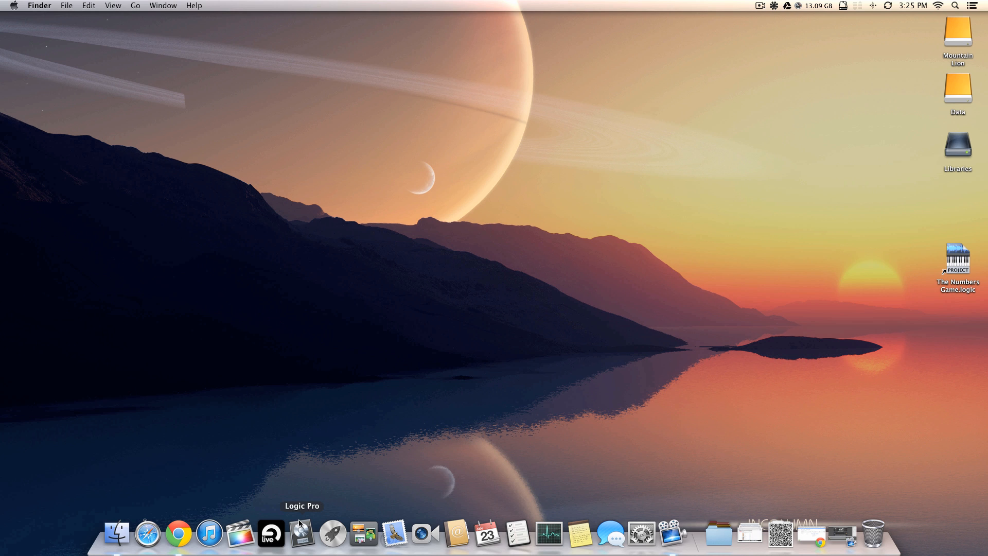
{"action": "mouse_move", "coordinate": [299, 524]}
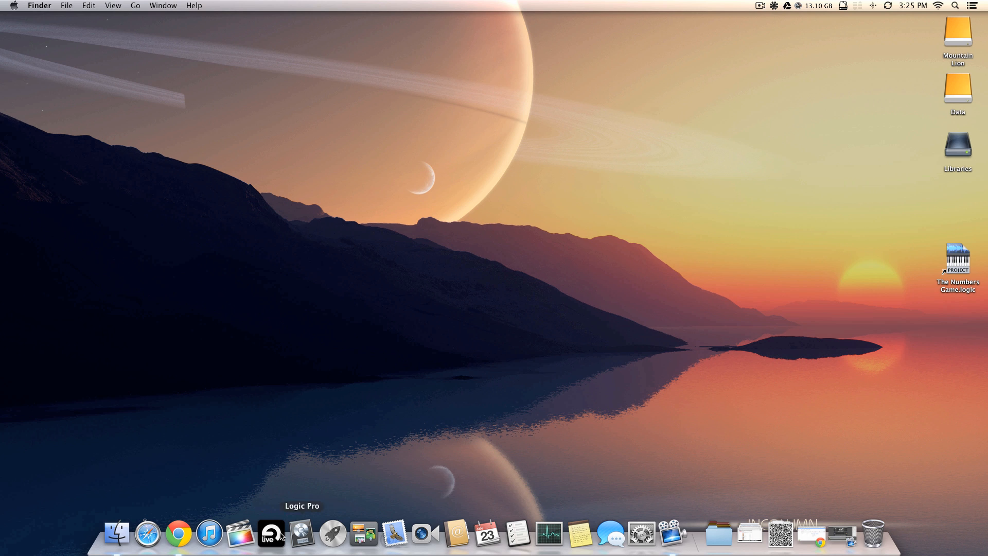
{"action": "mouse_move", "coordinate": [271, 532]}
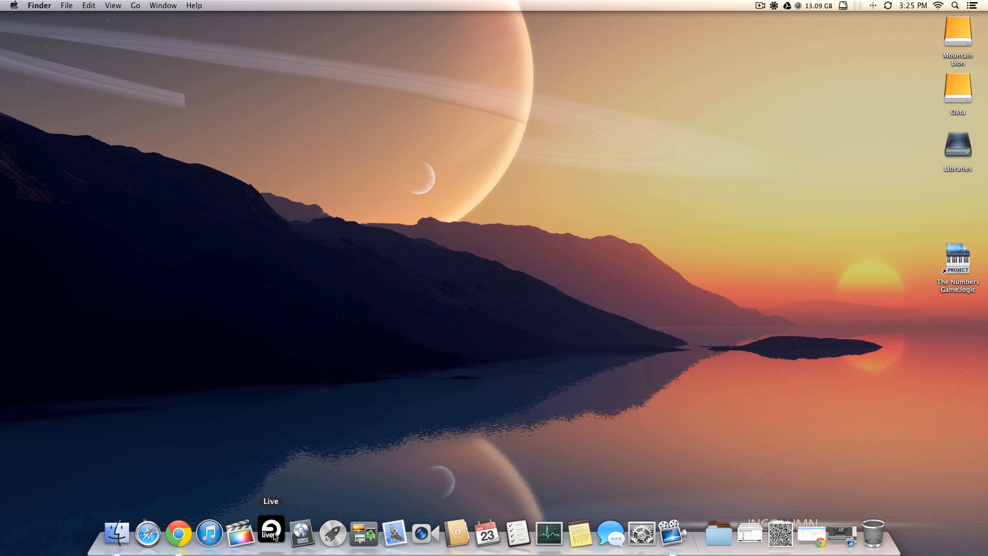
{"action": "left_click", "coordinate": [271, 534]}
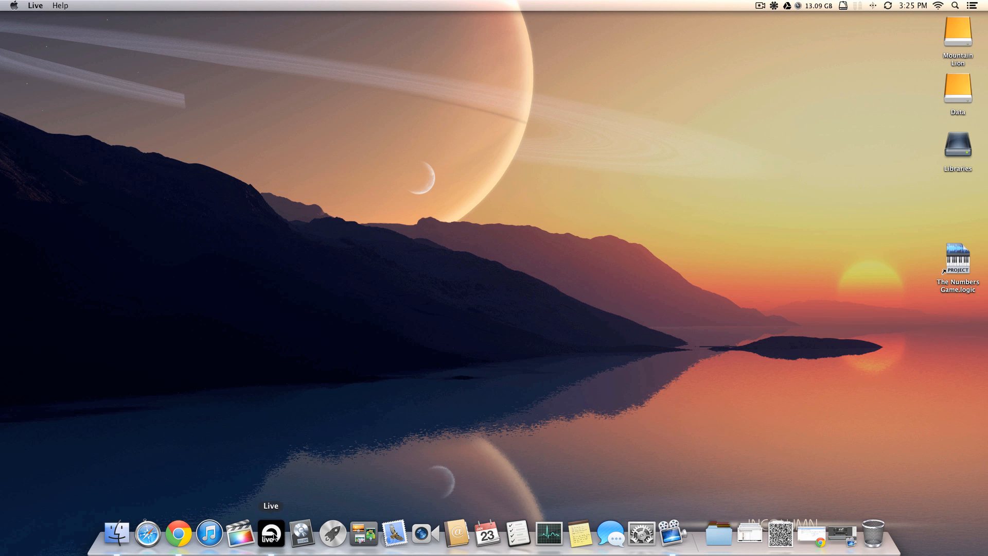
{"action": "left_click", "coordinate": [271, 533]}
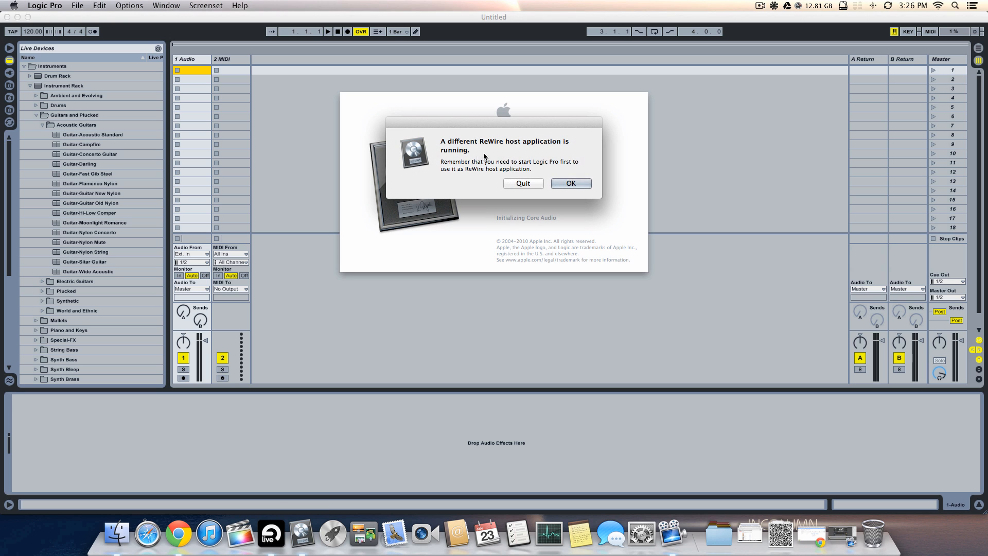
{"action": "mouse_move", "coordinate": [468, 162]}
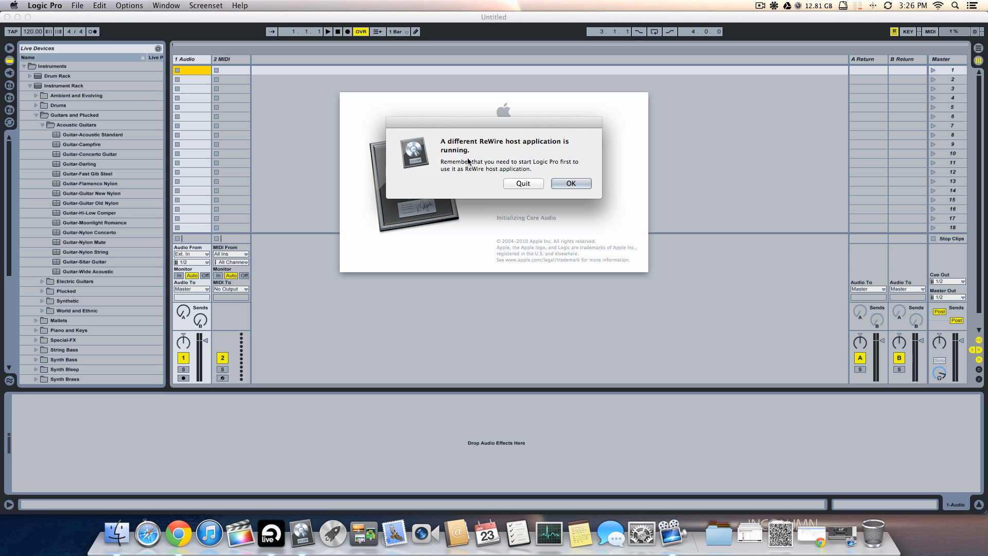
{"action": "mouse_move", "coordinate": [514, 167]}
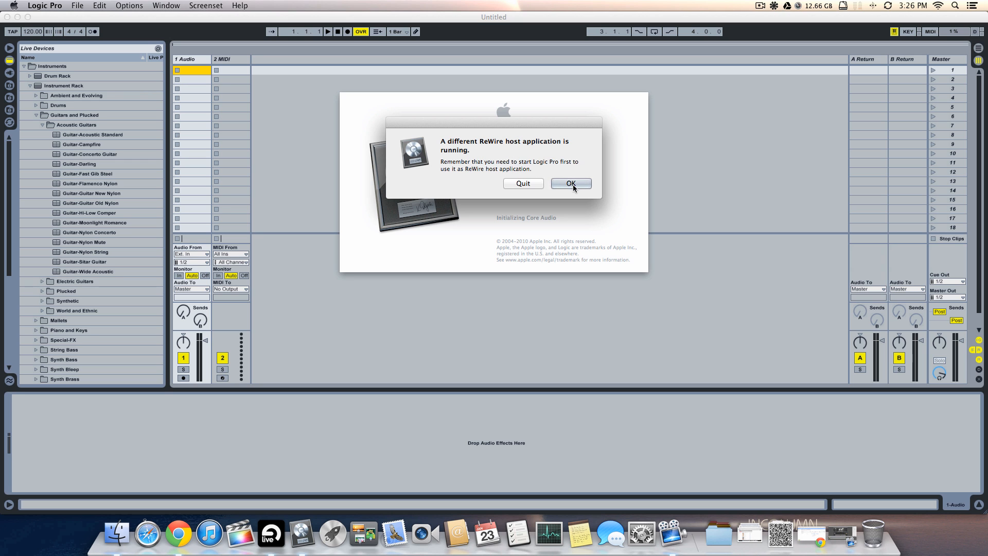
{"action": "left_click", "coordinate": [570, 183]}
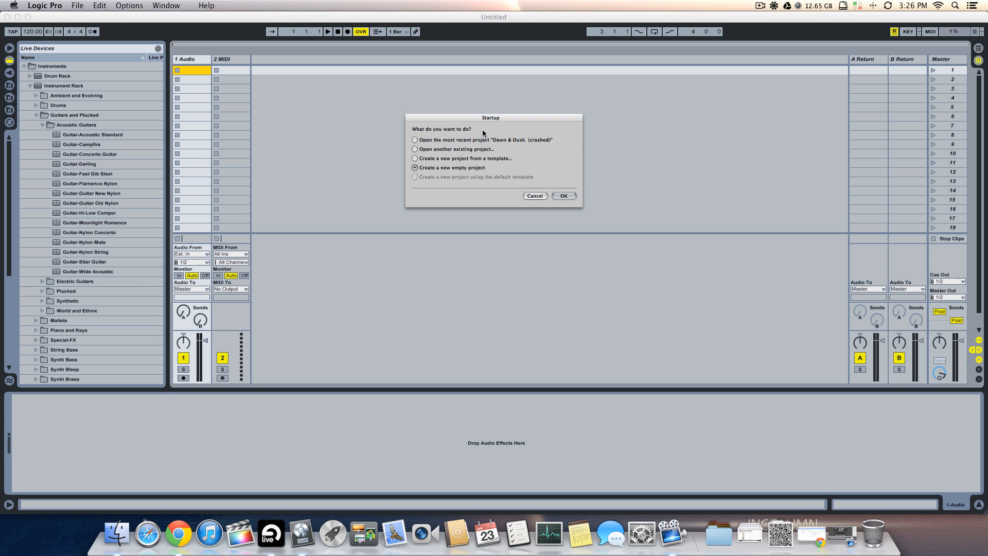
Reopen the most recent project Dawn & Dusk, dismiss the missing Vanguard alert and select the Audio 5 track
{"action": "left_click", "coordinate": [415, 139]}
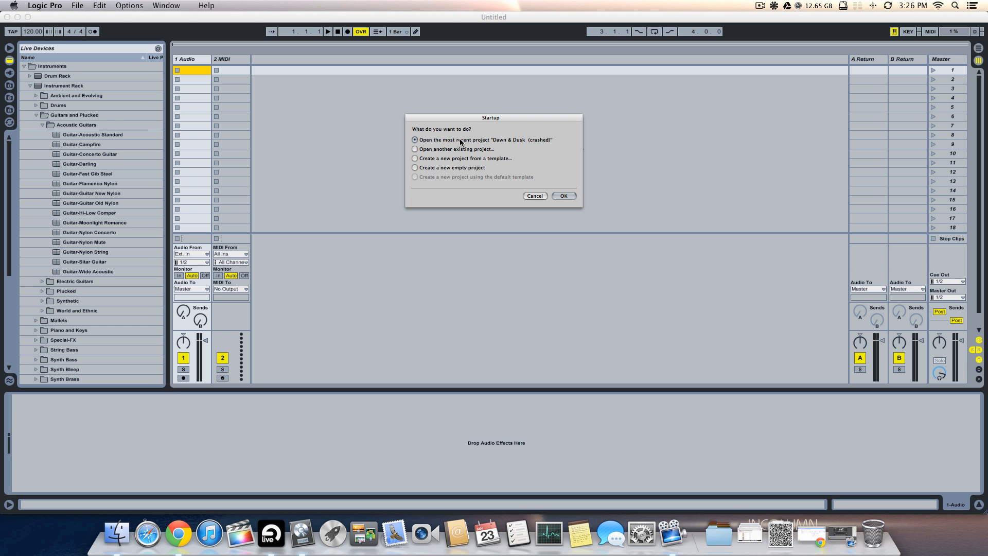
{"action": "left_click", "coordinate": [563, 195]}
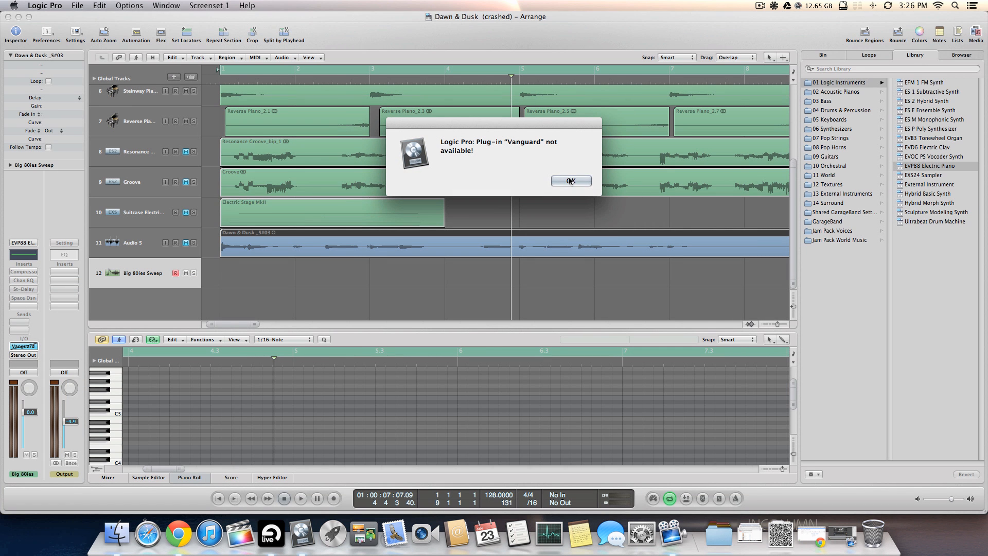
{"action": "left_click", "coordinate": [570, 182]}
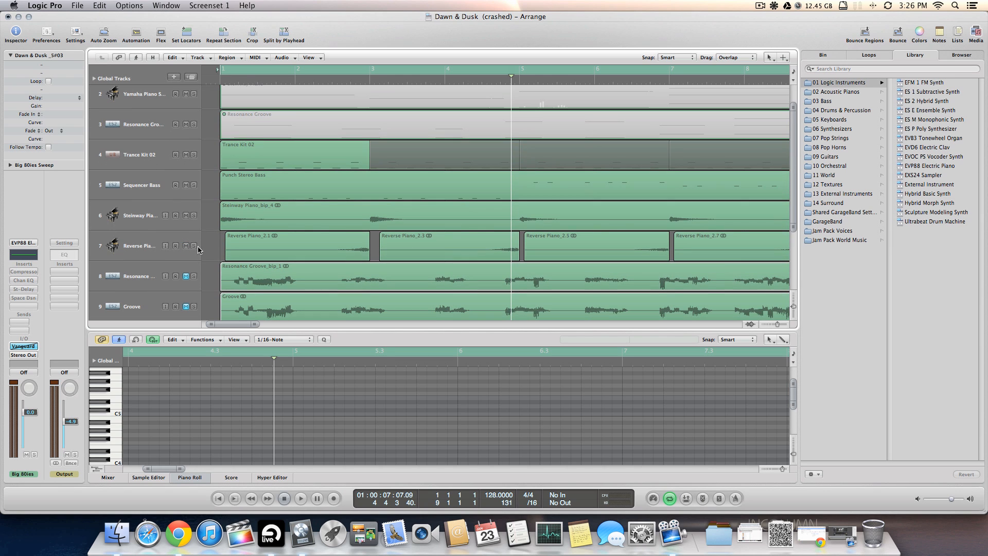
{"action": "scroll", "scroll_direction": "down", "scroll_amount": 3}
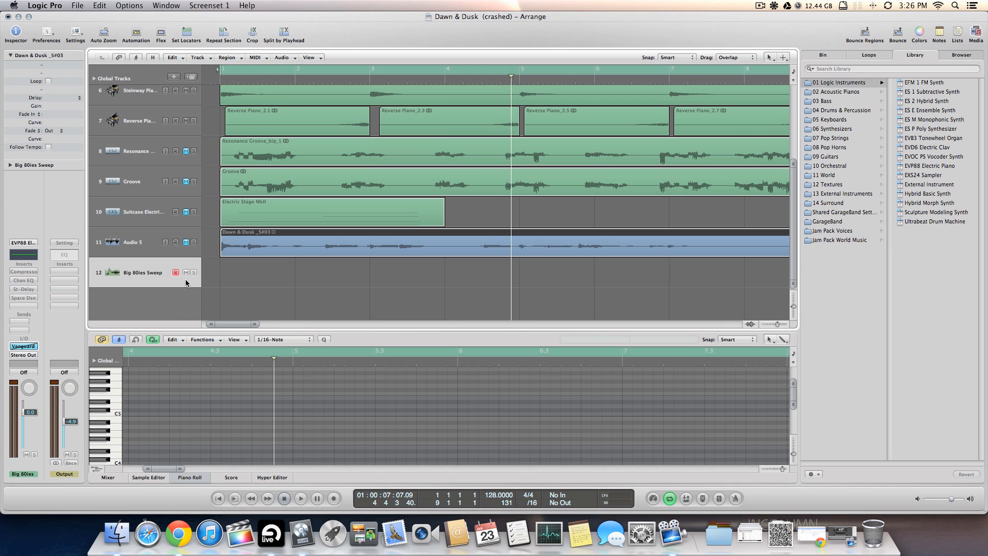
{"action": "left_click", "coordinate": [186, 271]}
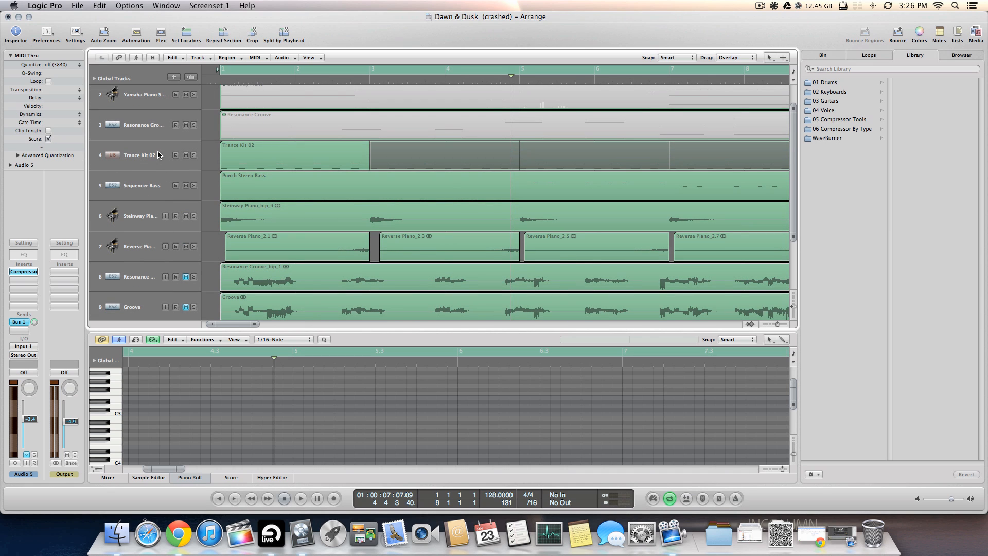
{"action": "mouse_move", "coordinate": [131, 181]}
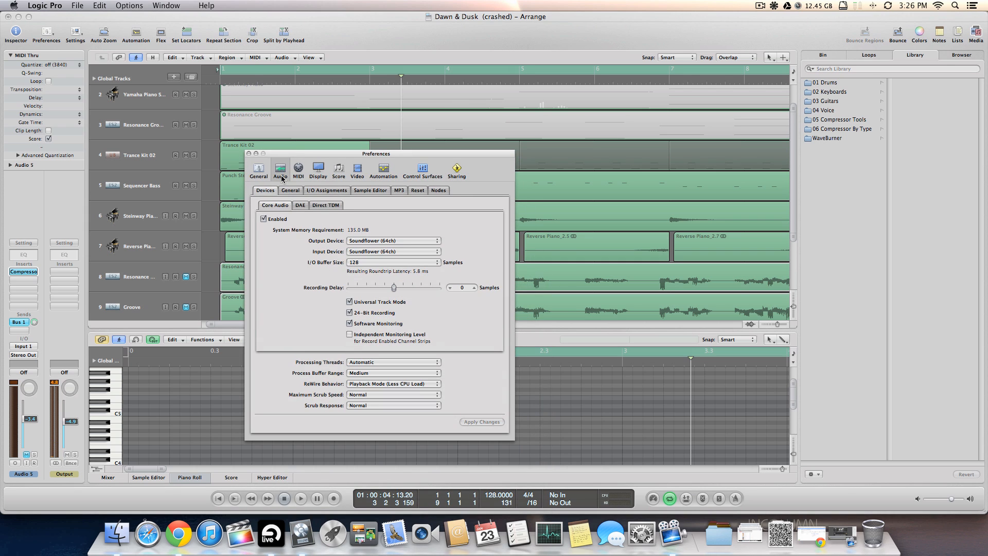
Set the audio output device to Digidesign Mbox 2 Mini and apply the changes
{"action": "left_click", "coordinate": [392, 240]}
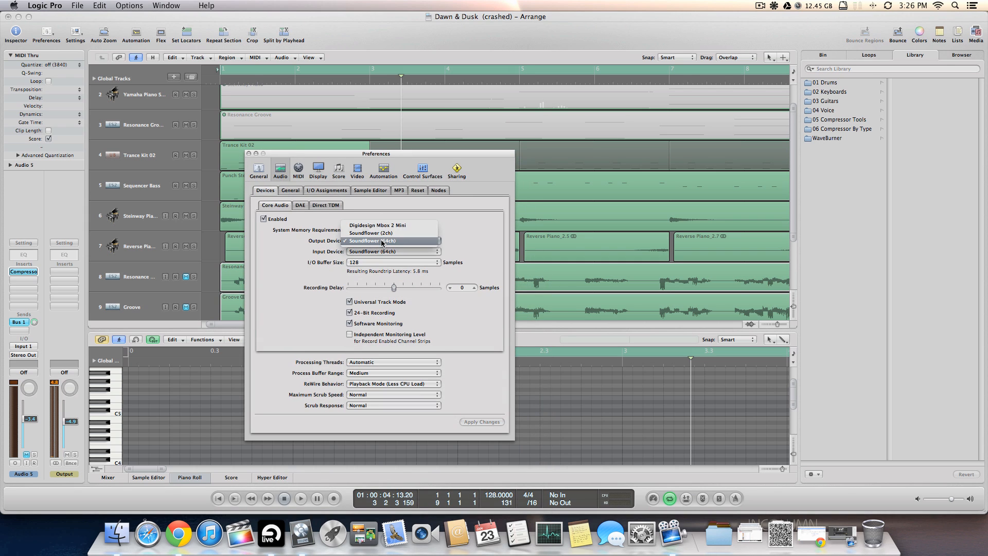
{"action": "left_click", "coordinate": [373, 241]}
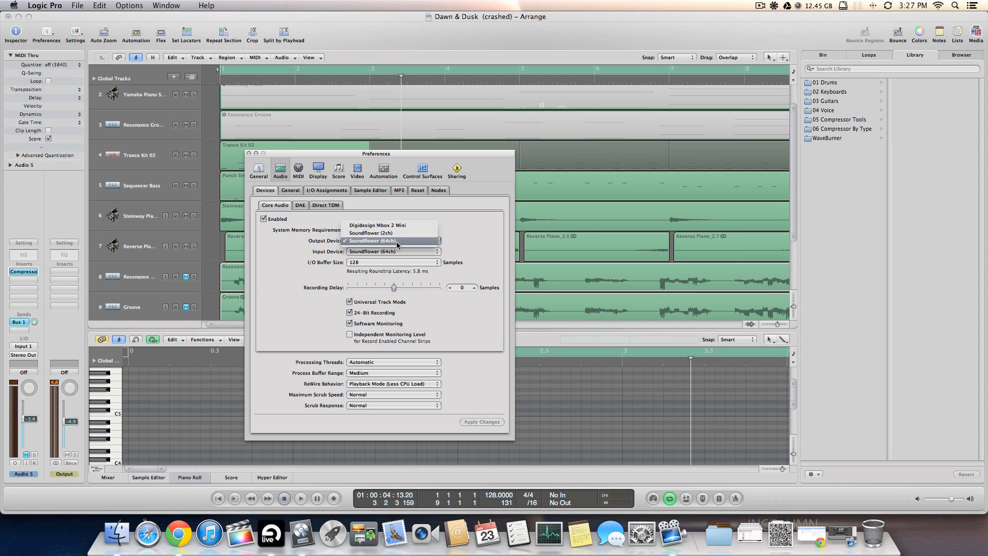
{"action": "left_click", "coordinate": [377, 225]}
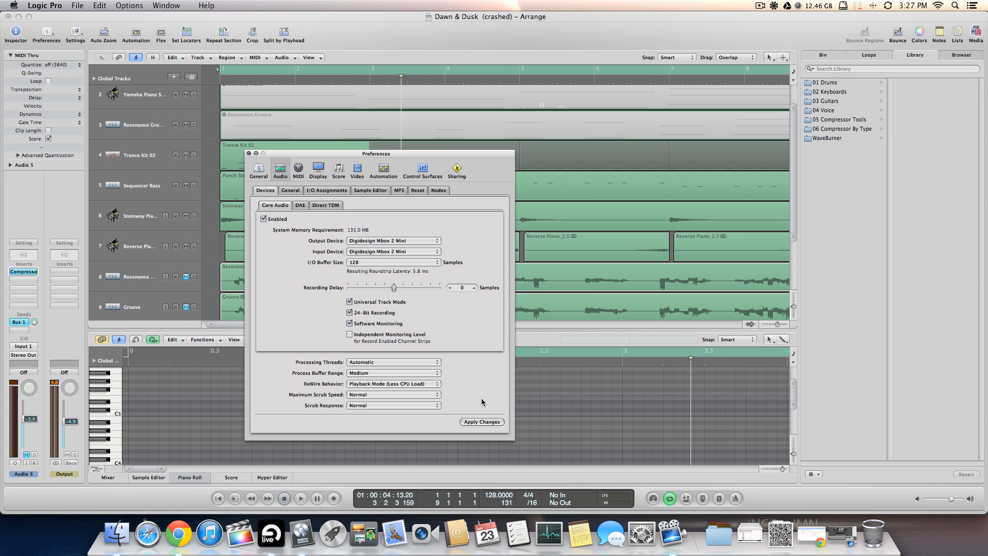
{"action": "left_click", "coordinate": [481, 422]}
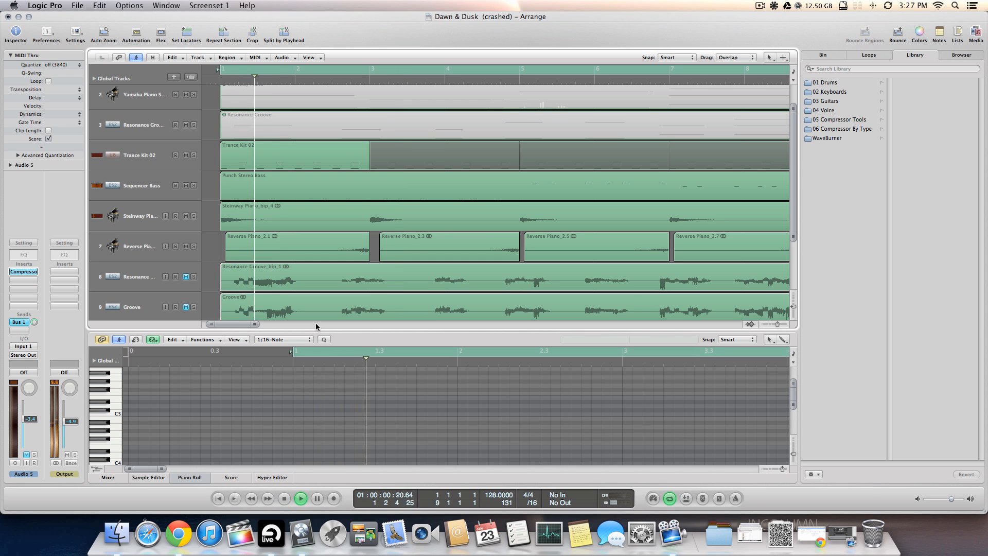
Stop playback of Dawn & Dusk and return to the Audio preferences
{"action": "left_click", "coordinate": [299, 498]}
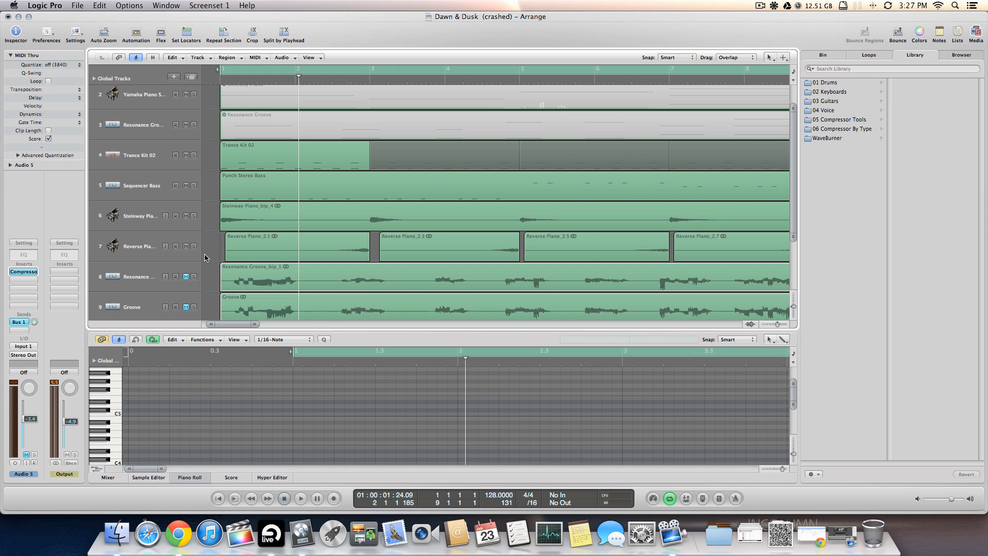
{"action": "mouse_move", "coordinate": [271, 292]}
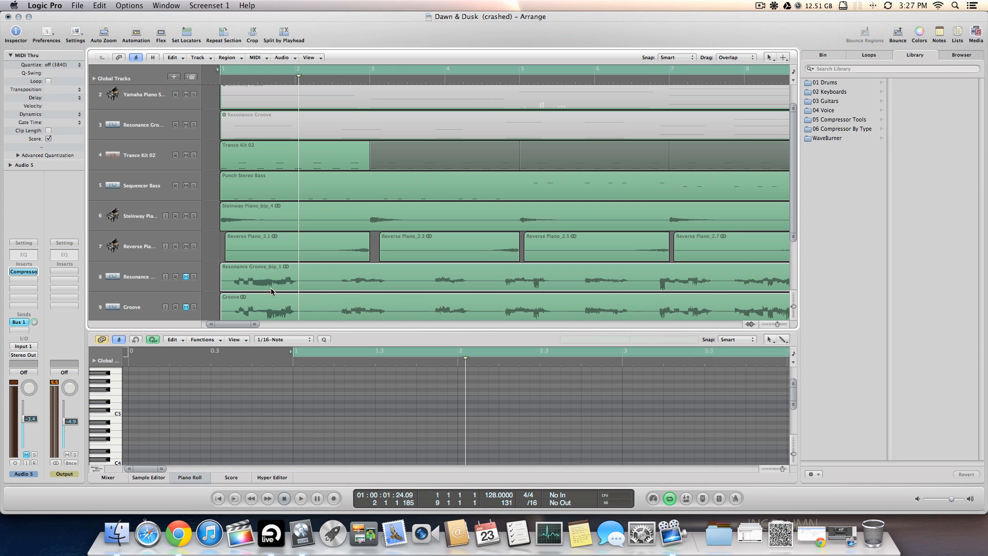
{"action": "mouse_move", "coordinate": [135, 277]}
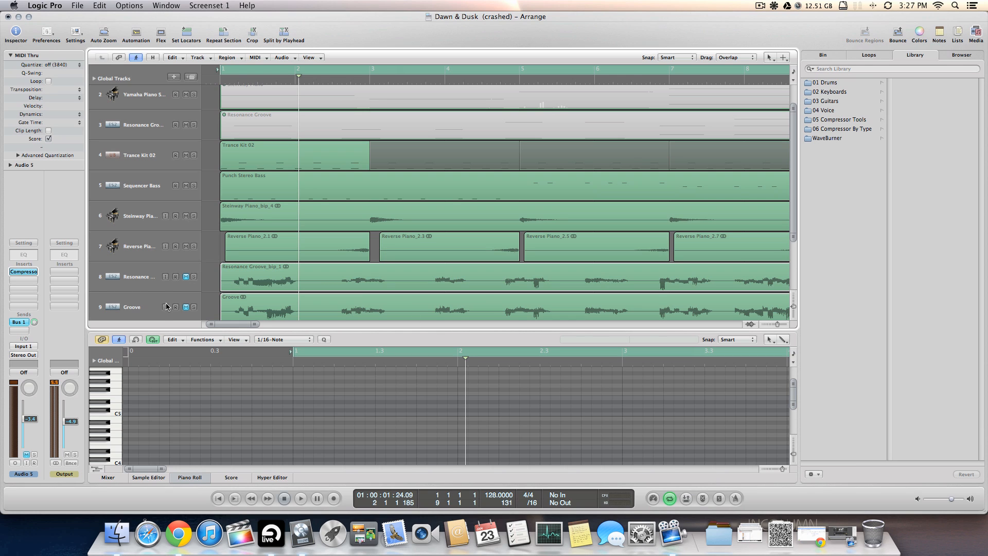
{"action": "mouse_move", "coordinate": [410, 156]}
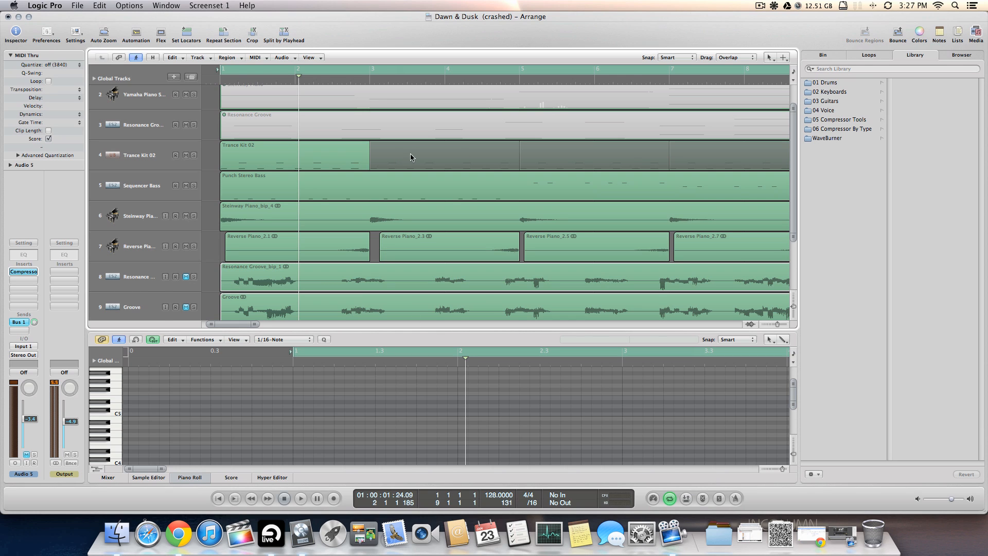
{"action": "mouse_move", "coordinate": [324, 157]}
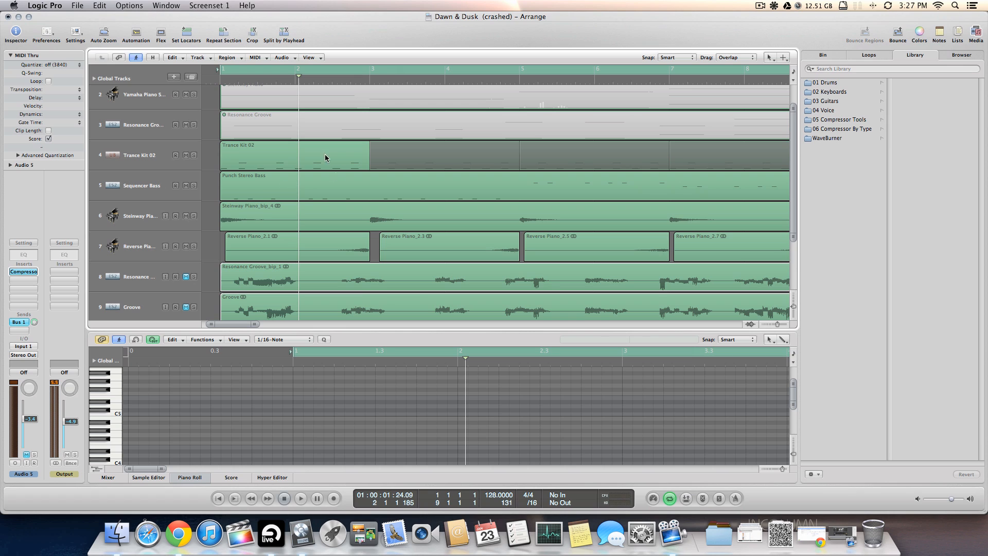
{"action": "mouse_move", "coordinate": [198, 216]}
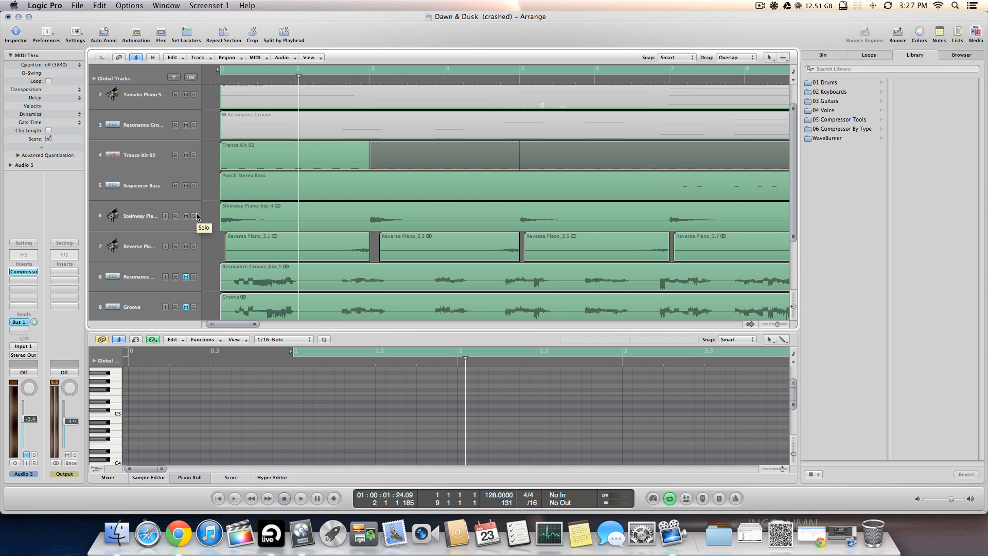
{"action": "left_click", "coordinate": [45, 35]}
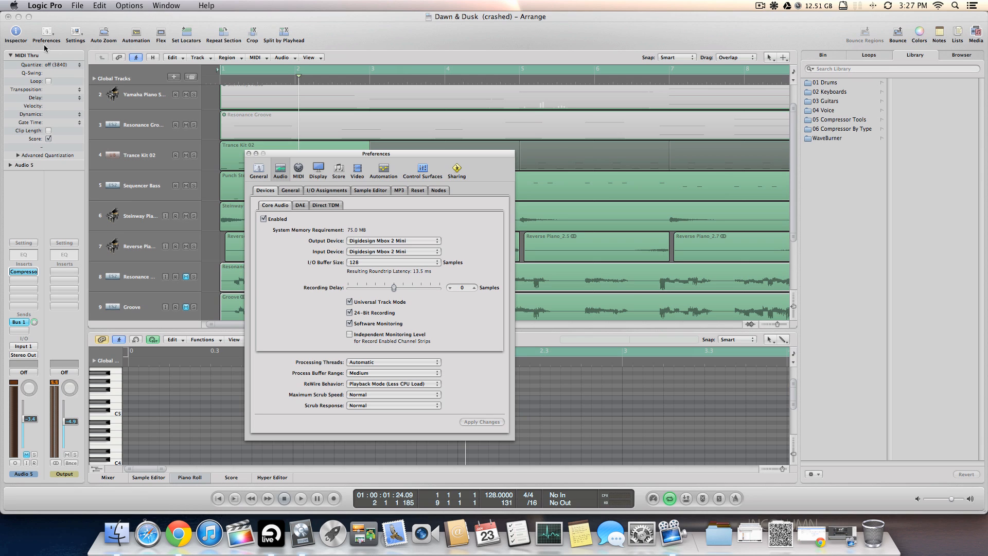
{"action": "mouse_move", "coordinate": [130, 198]}
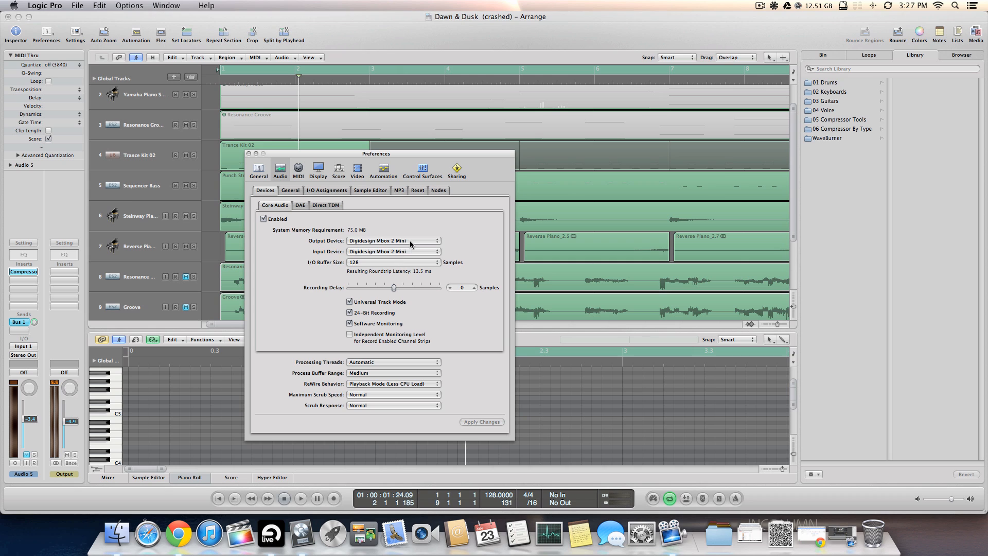
Set output to Soundflower (64ch), input to Digidesign Mbox 2 Mini, and apply the changes
{"action": "left_click", "coordinate": [392, 241]}
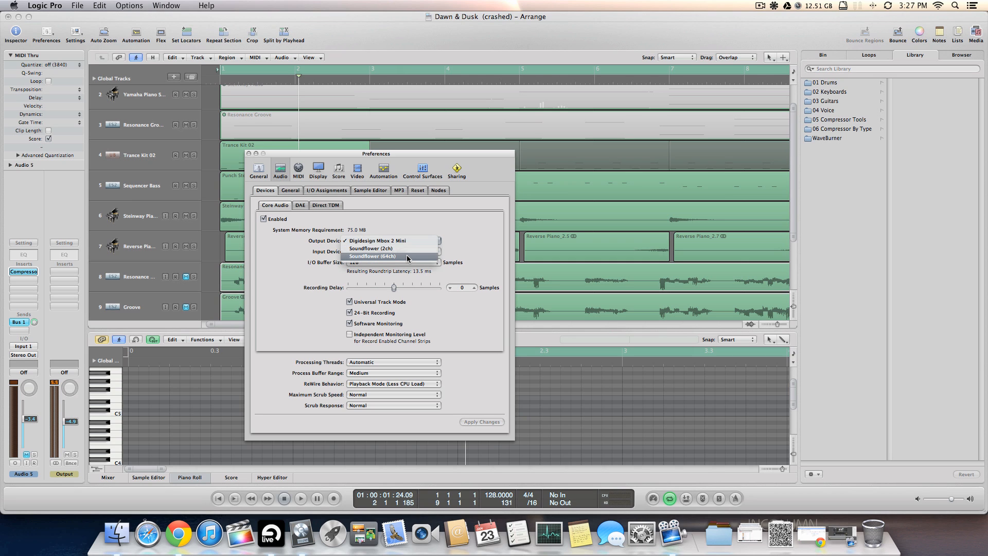
{"action": "left_click", "coordinate": [371, 256]}
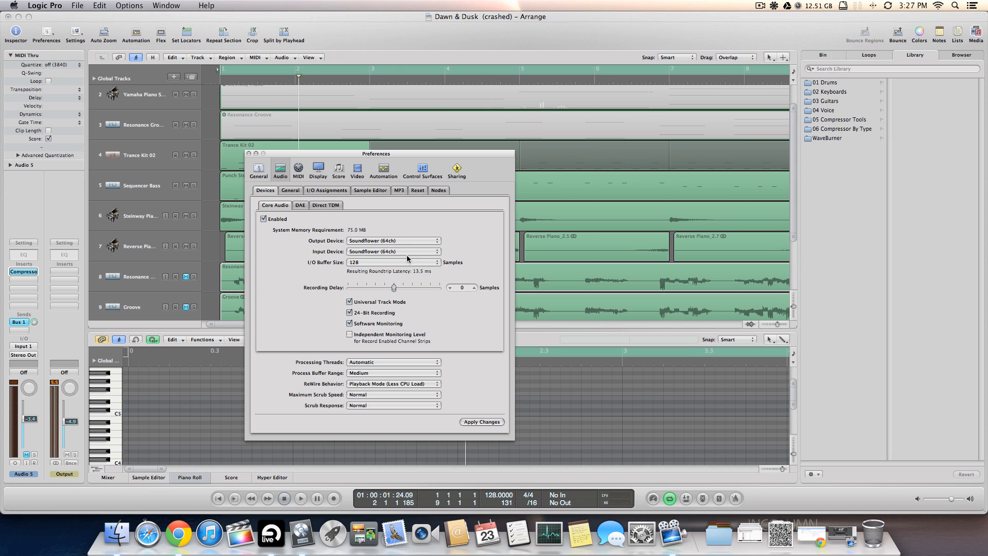
{"action": "left_click", "coordinate": [394, 252]}
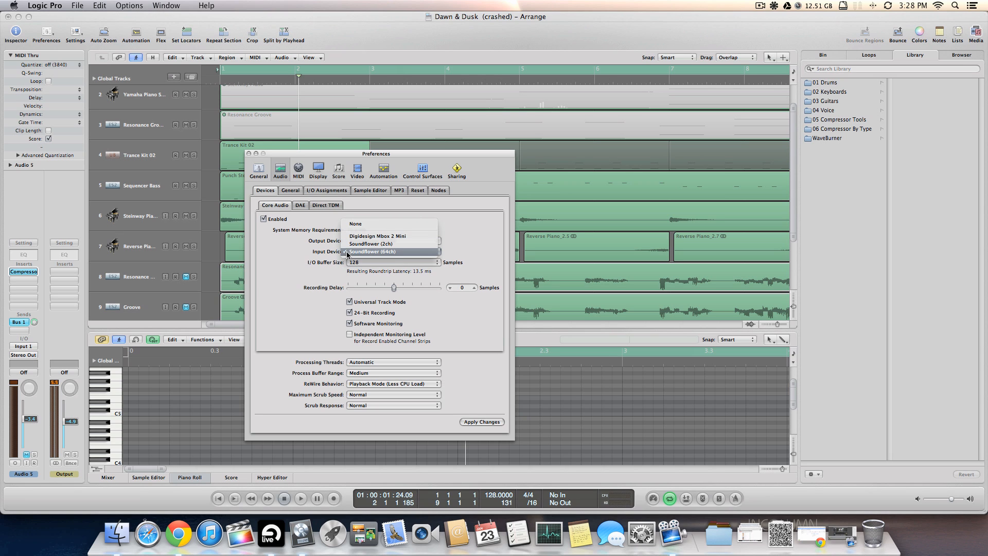
{"action": "mouse_move", "coordinate": [377, 236]}
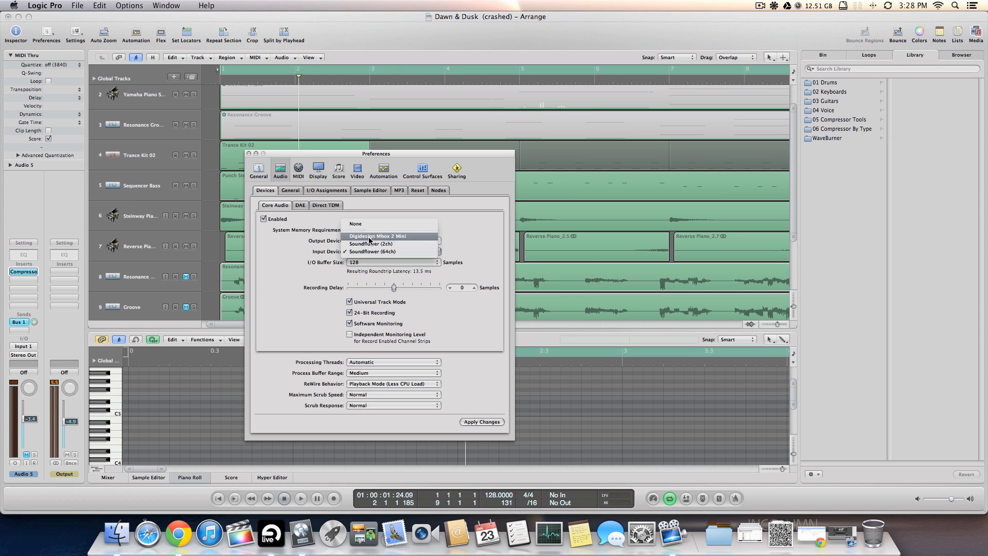
{"action": "left_click", "coordinate": [377, 236]}
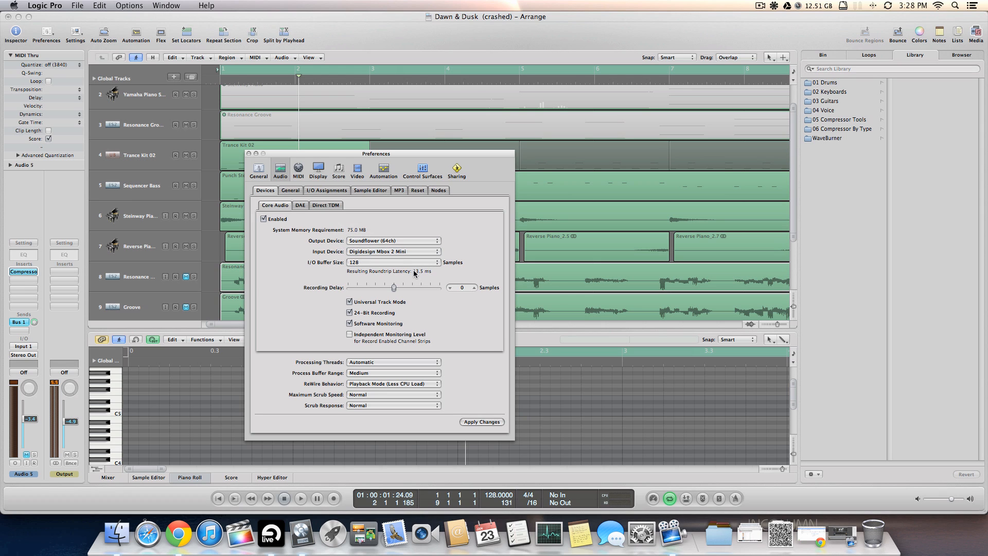
{"action": "mouse_move", "coordinate": [400, 266]}
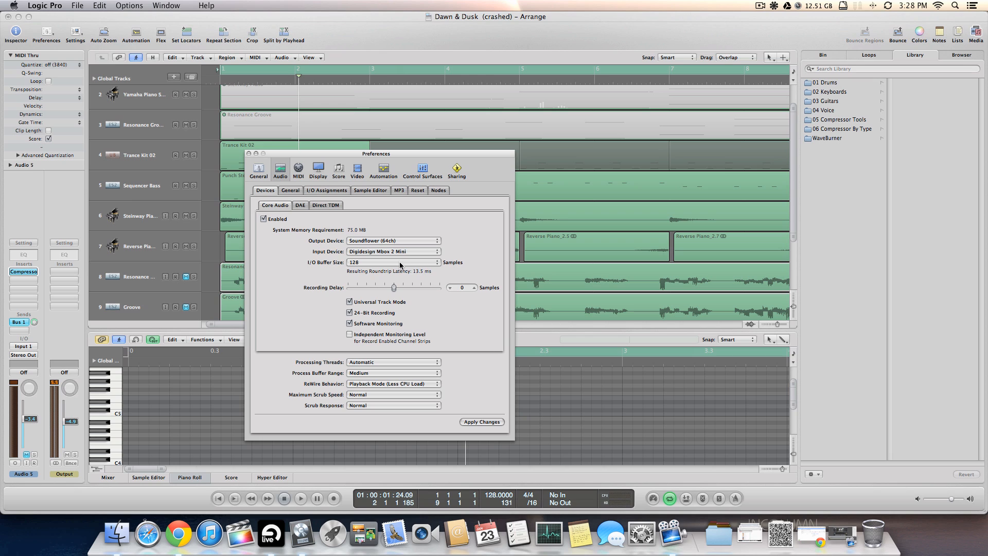
{"action": "left_click", "coordinate": [392, 262]}
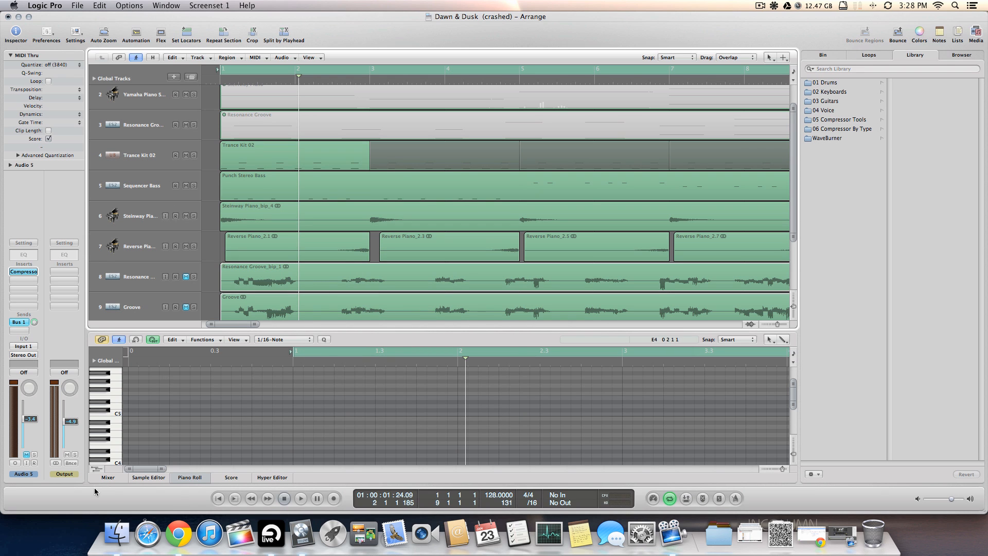
Show the Mixer with all channel strips, play the song, then stop playback
{"action": "left_click", "coordinate": [107, 476]}
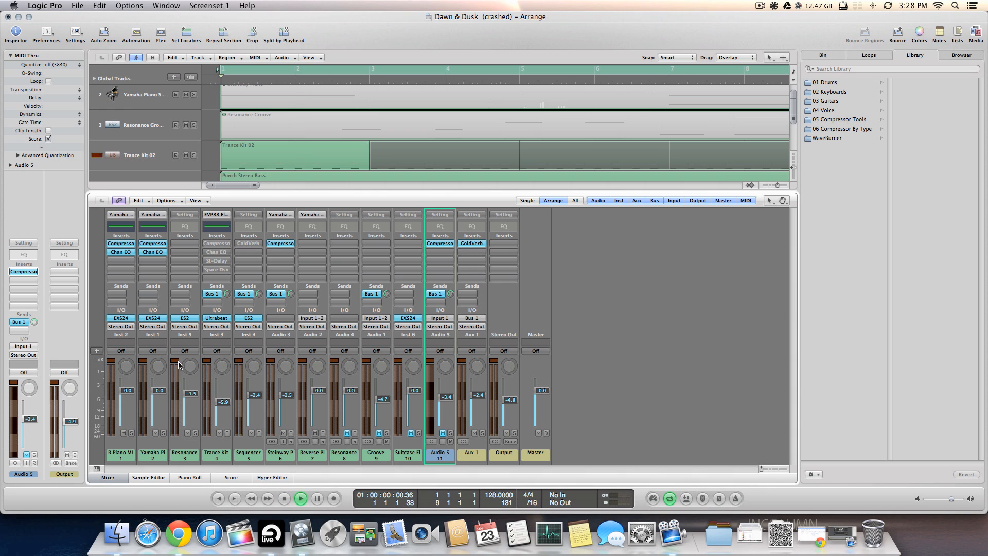
{"action": "left_click", "coordinate": [301, 498]}
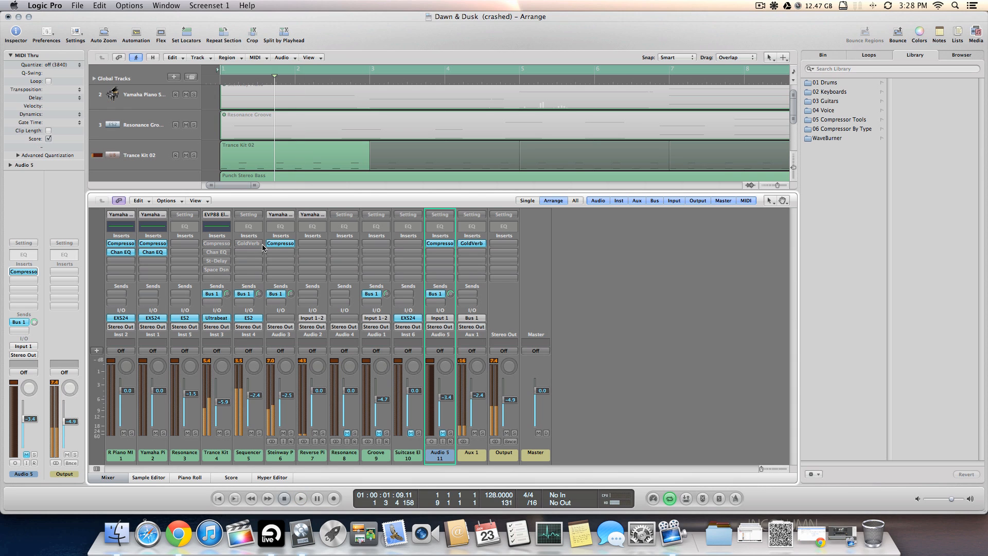
{"action": "mouse_move", "coordinate": [396, 306]}
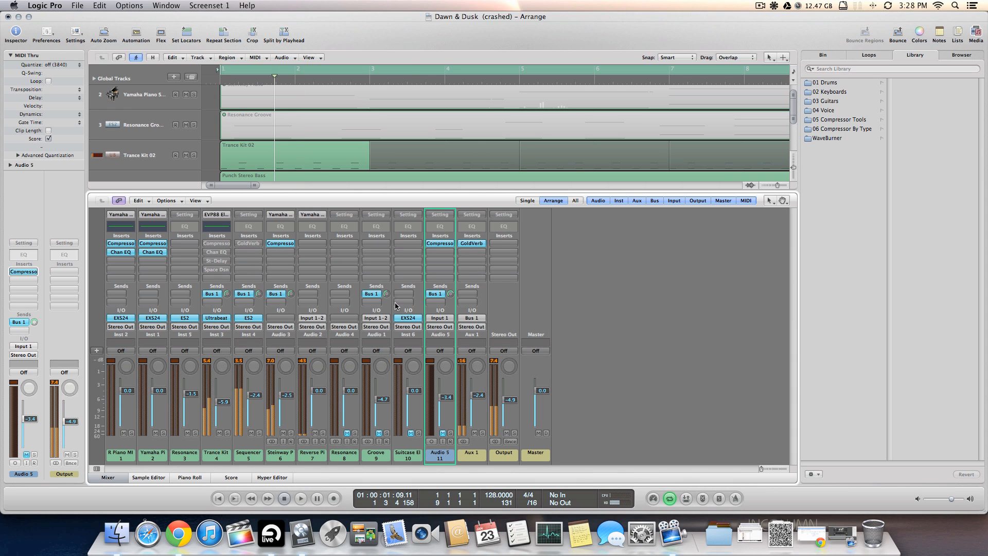
{"action": "mouse_move", "coordinate": [451, 335]}
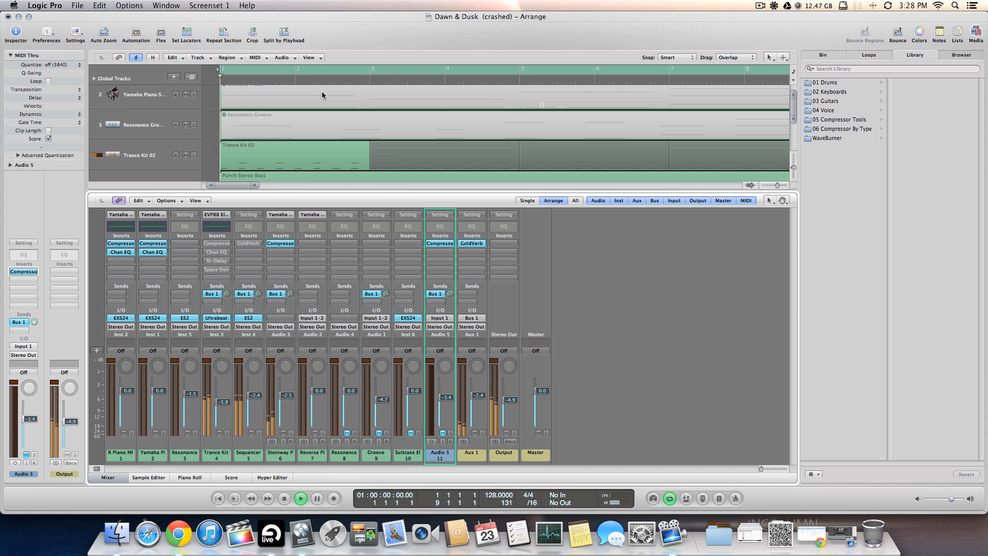
{"action": "mouse_move", "coordinate": [257, 419]}
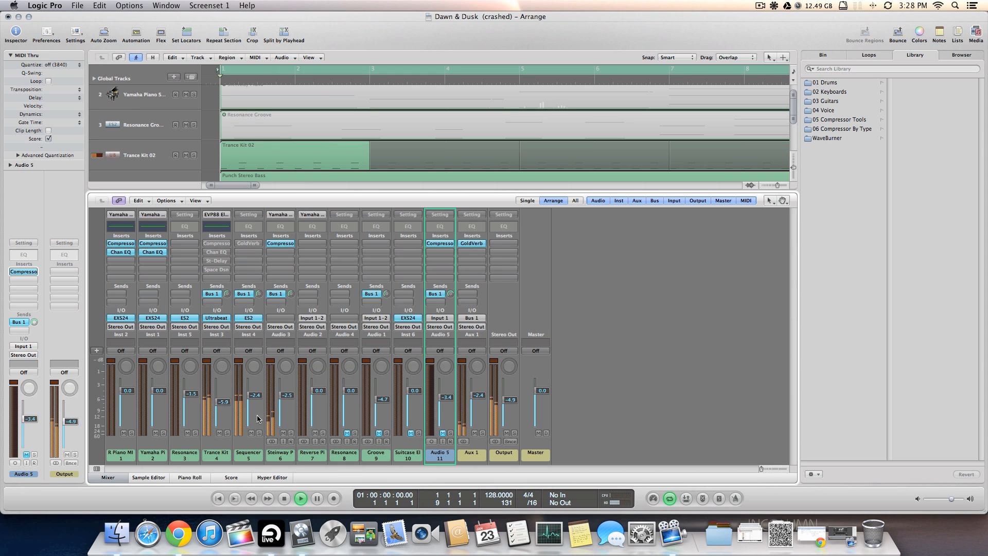
{"action": "left_click", "coordinate": [300, 498]}
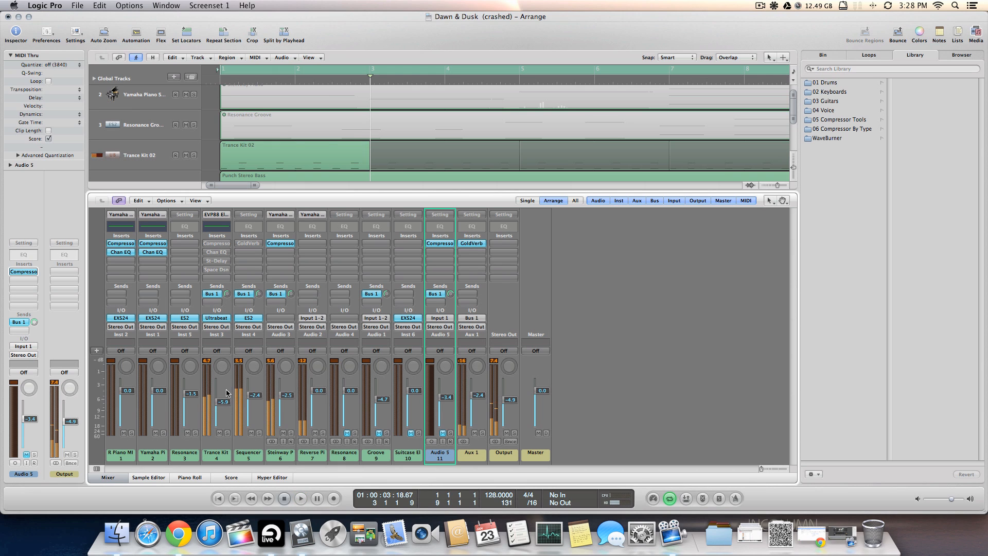
{"action": "mouse_move", "coordinate": [264, 433]}
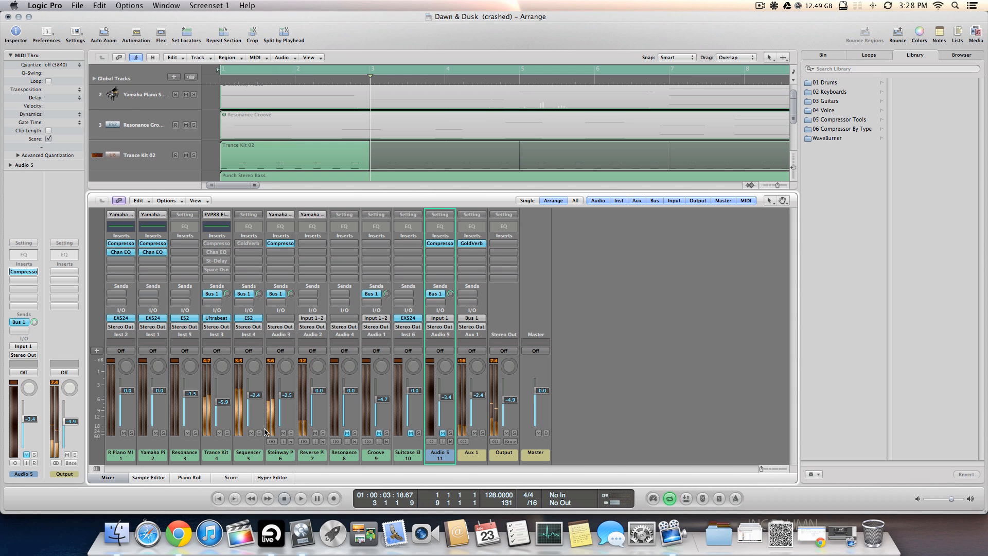
{"action": "mouse_move", "coordinate": [250, 422]}
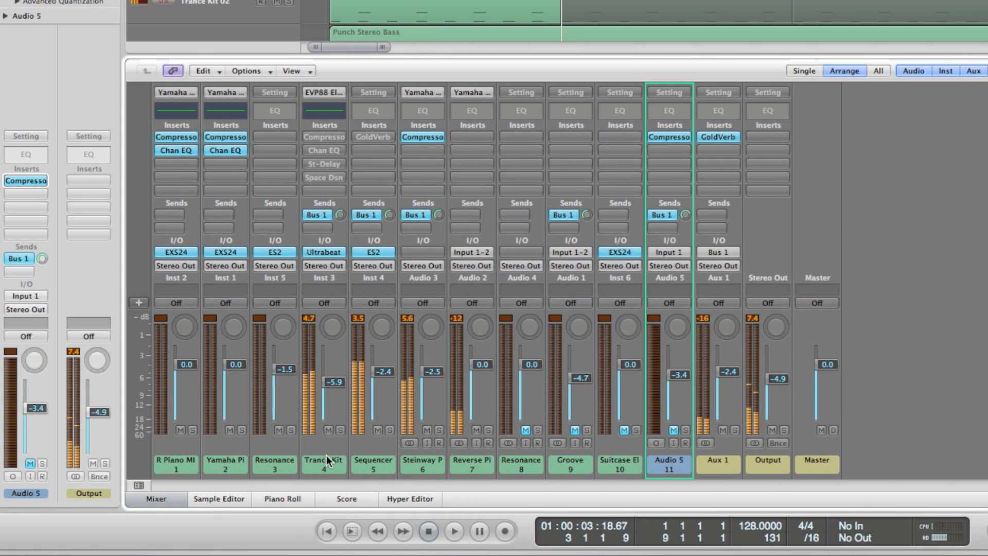
{"action": "mouse_move", "coordinate": [315, 324]}
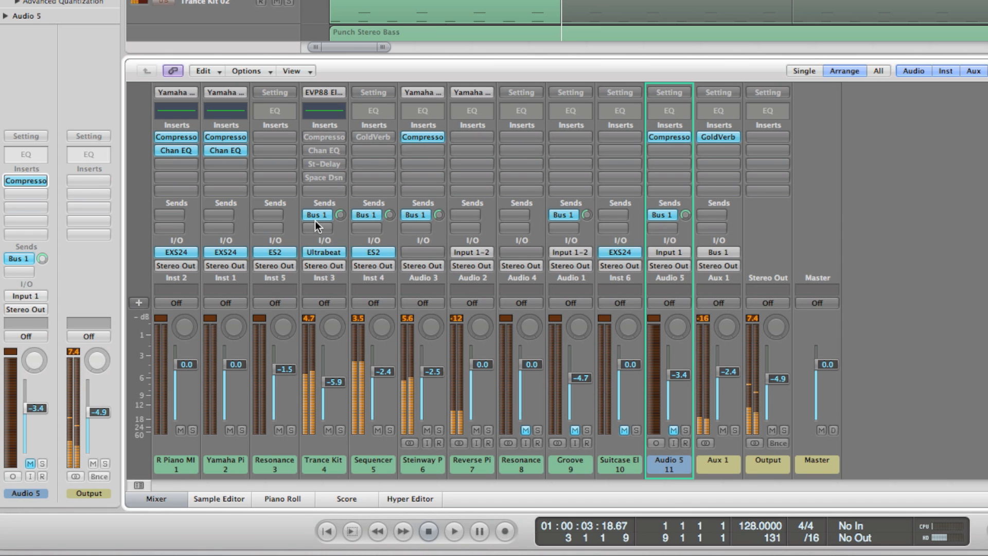
{"action": "mouse_move", "coordinate": [456, 266]}
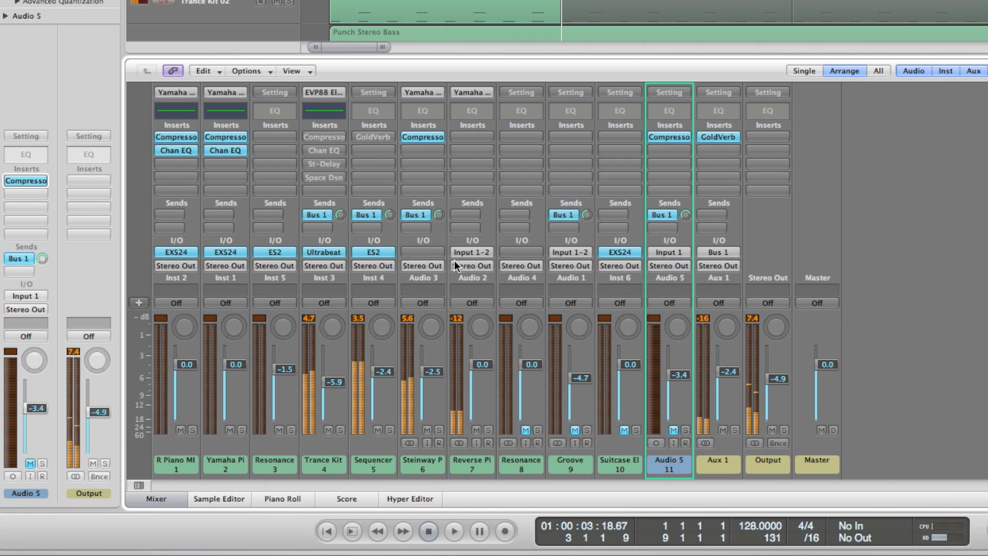
{"action": "mouse_move", "coordinate": [315, 272]}
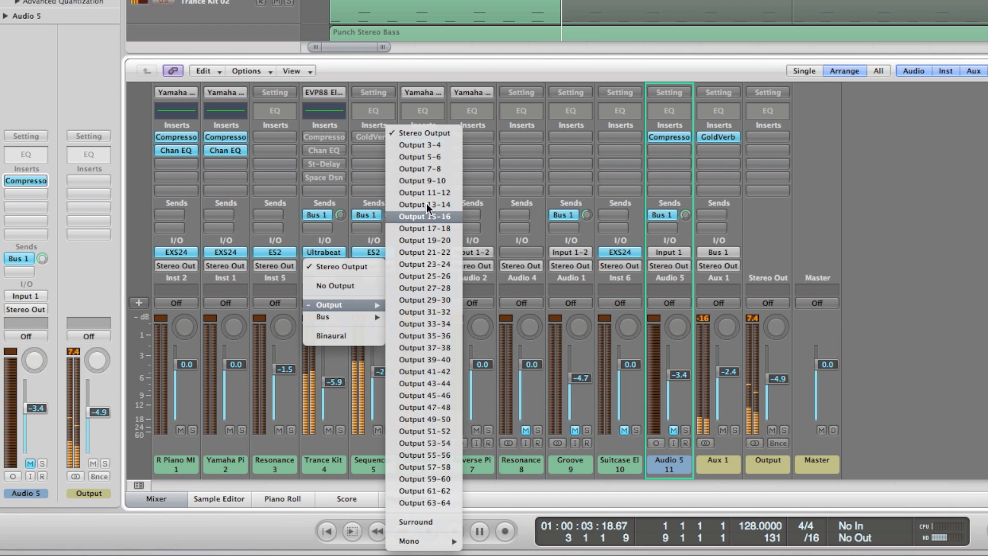
{"action": "mouse_move", "coordinate": [423, 181]}
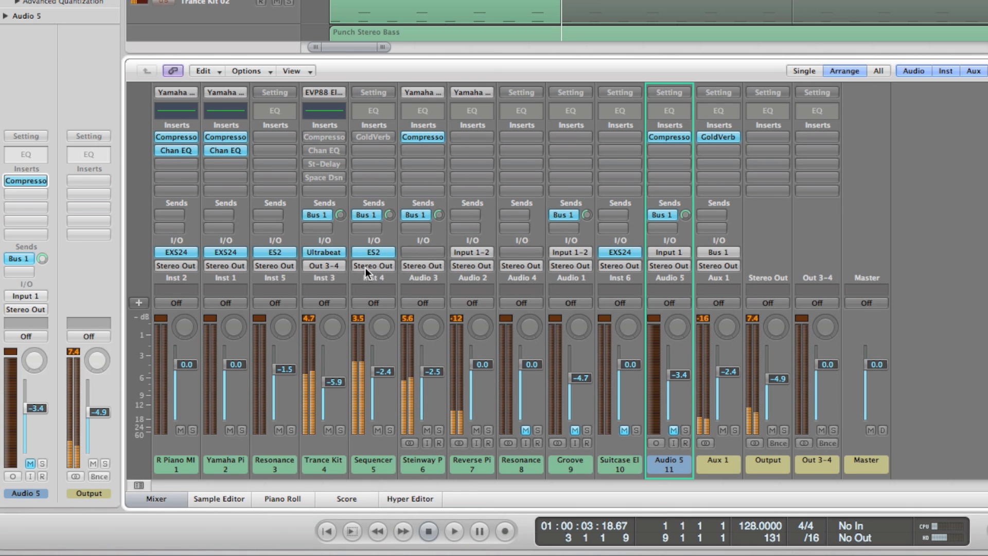
{"action": "mouse_move", "coordinate": [321, 272]}
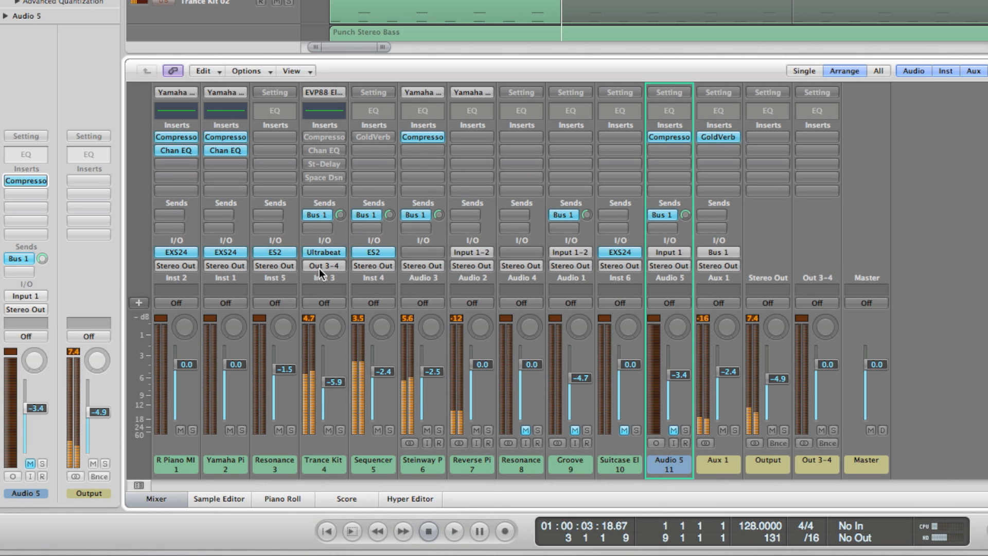
{"action": "mouse_move", "coordinate": [371, 271]}
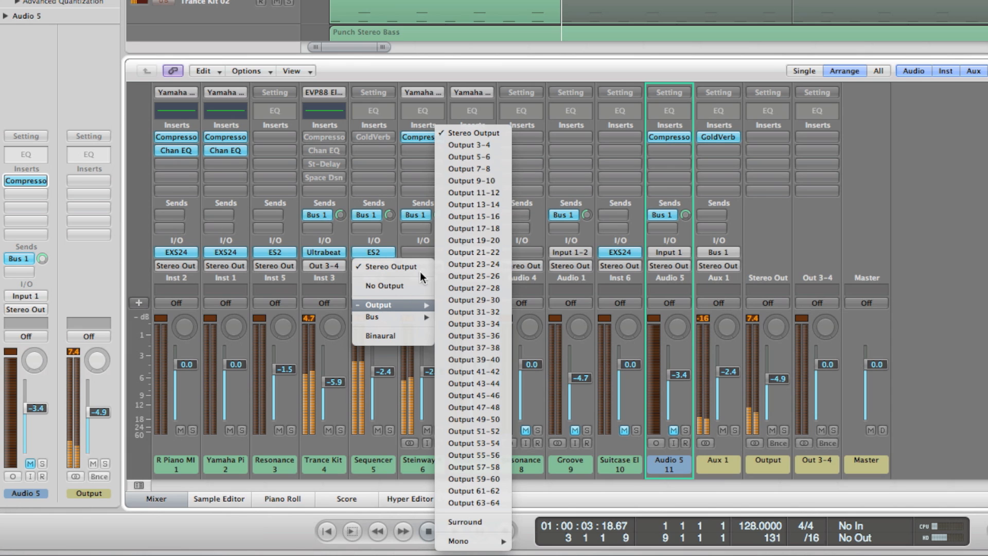
{"action": "mouse_move", "coordinate": [470, 156]}
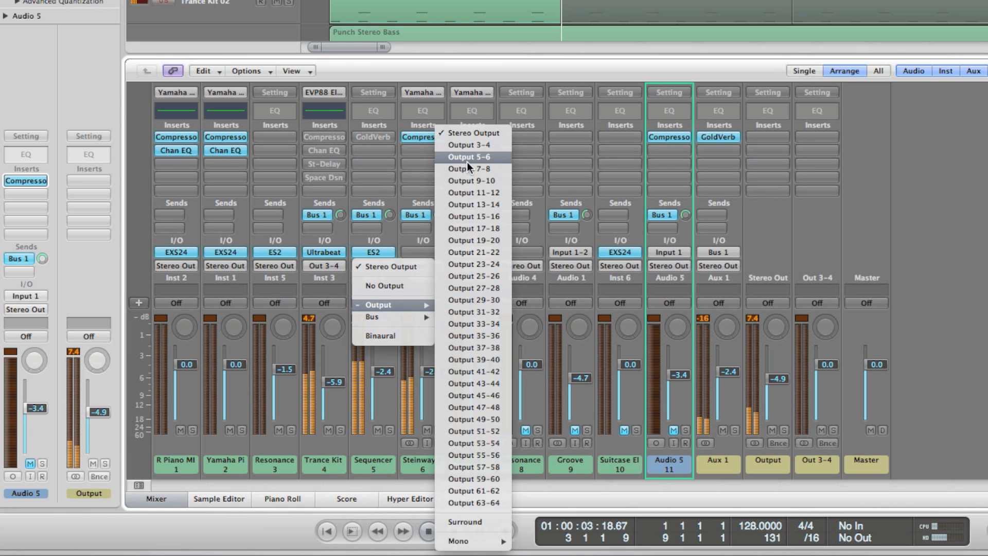
{"action": "mouse_move", "coordinate": [492, 491]}
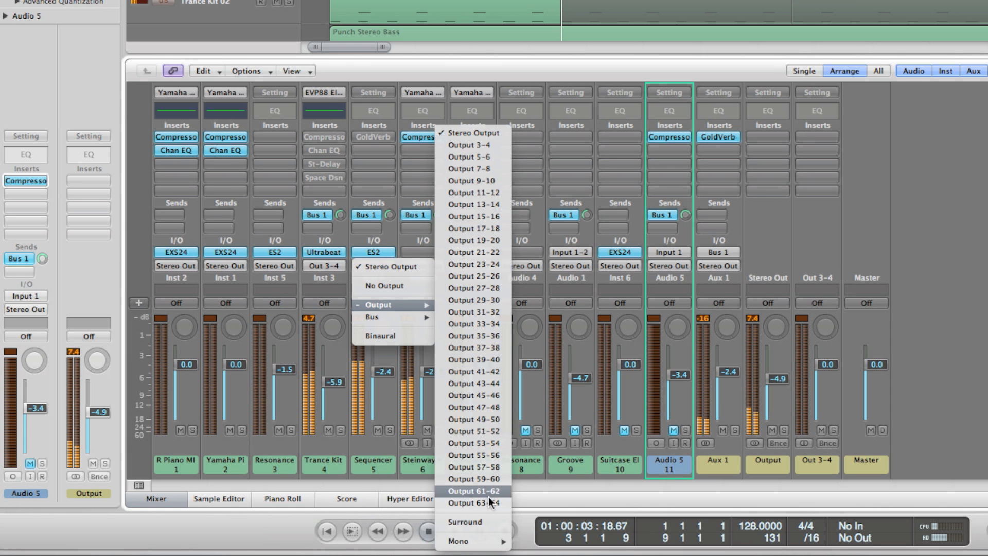
{"action": "mouse_move", "coordinate": [473, 383]}
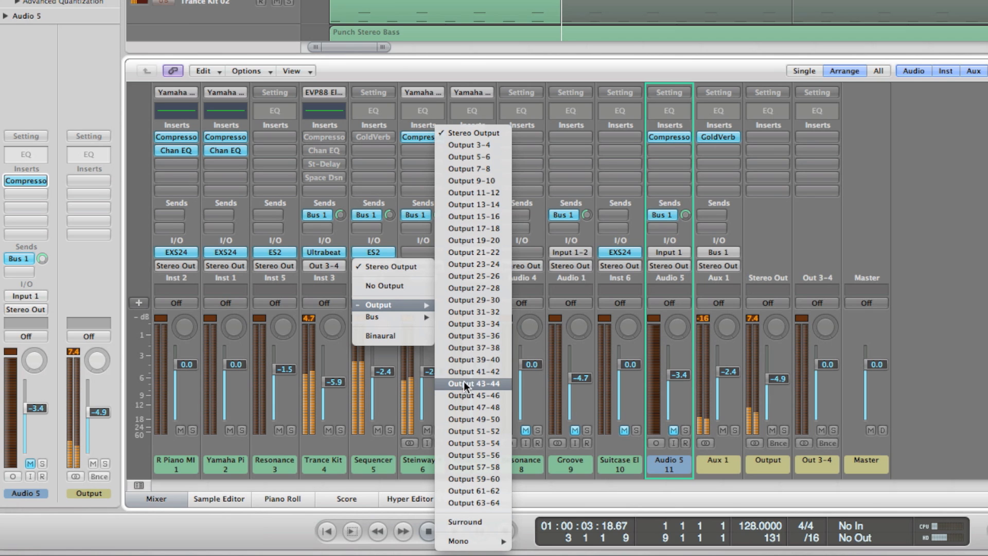
{"action": "mouse_move", "coordinate": [491, 476]}
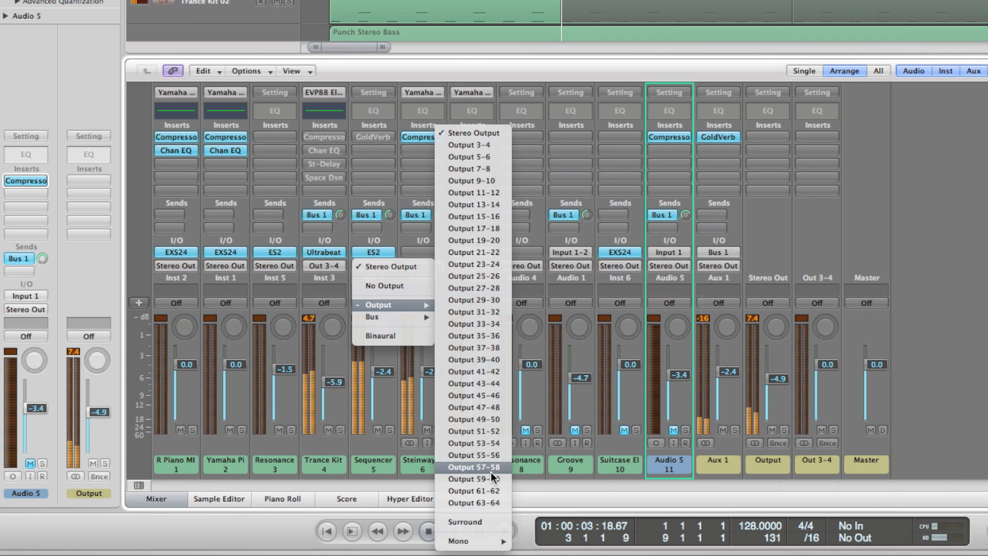
{"action": "mouse_move", "coordinate": [470, 443]}
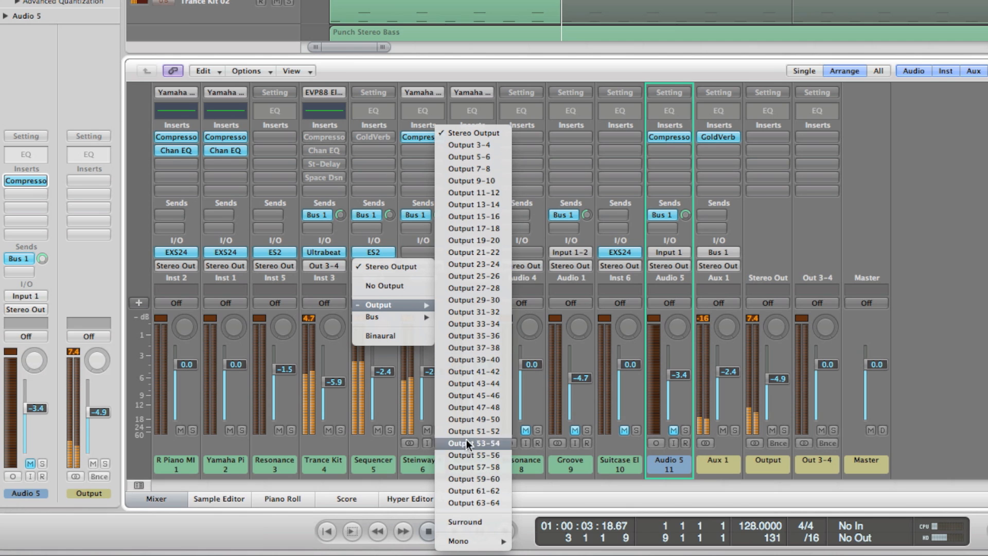
{"action": "mouse_move", "coordinate": [472, 276]}
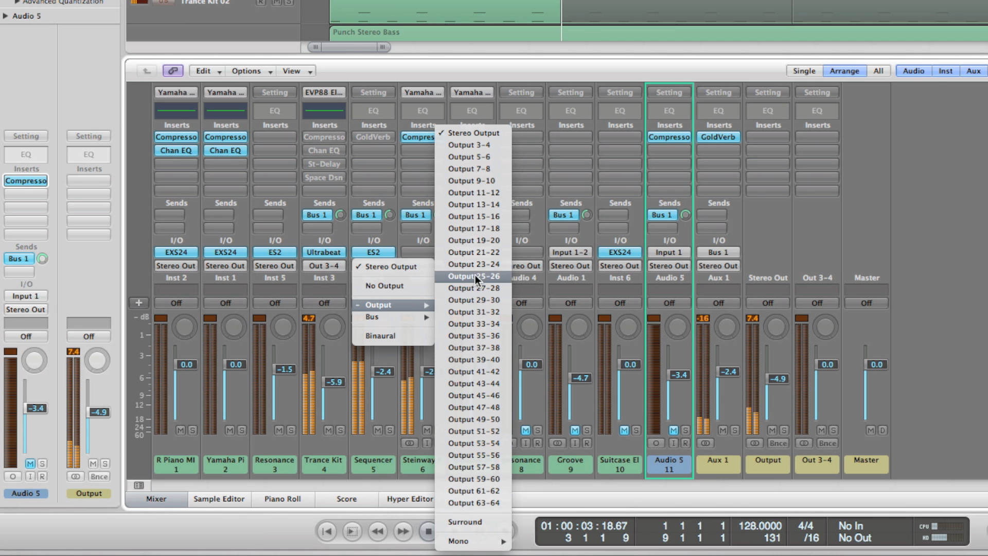
{"action": "mouse_move", "coordinate": [473, 360]}
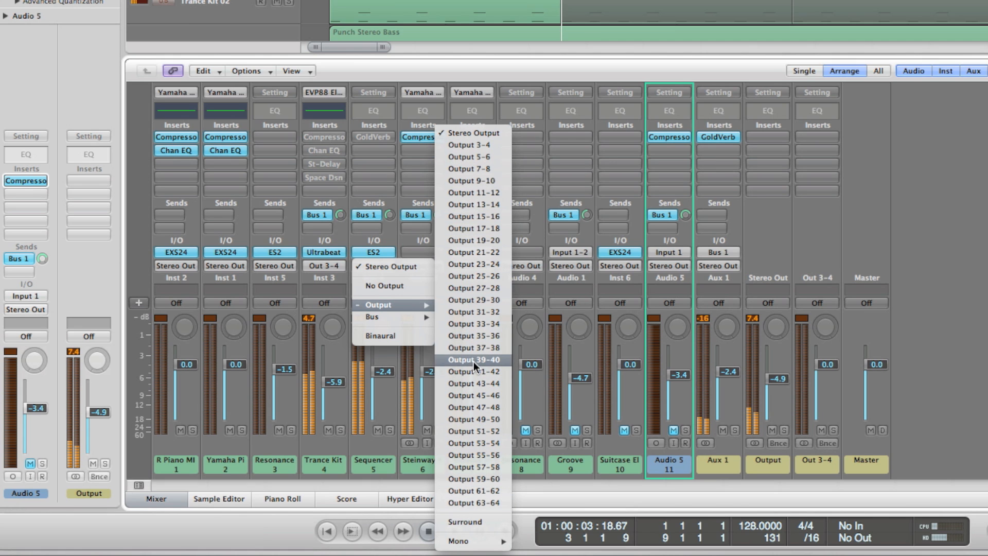
{"action": "mouse_move", "coordinate": [485, 317]}
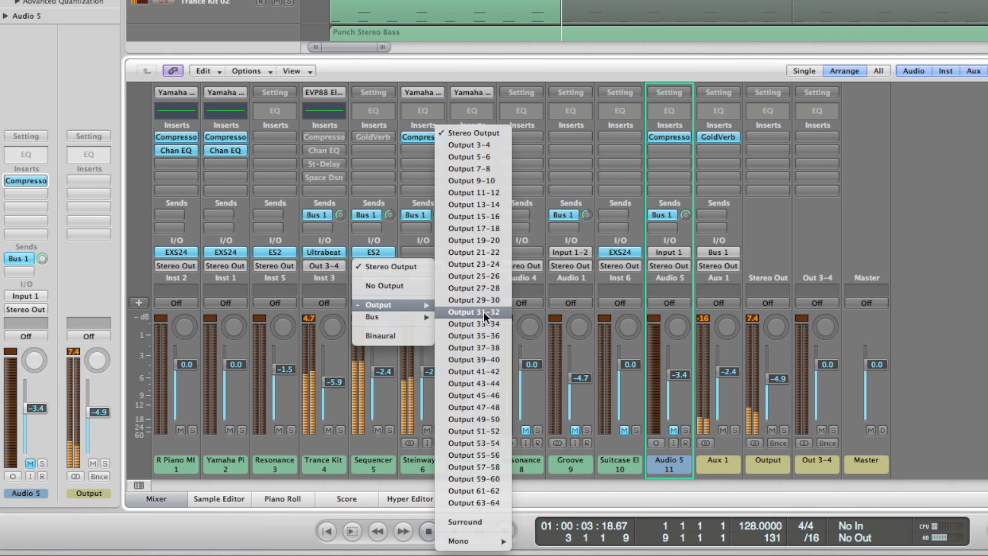
{"action": "mouse_move", "coordinate": [473, 360]}
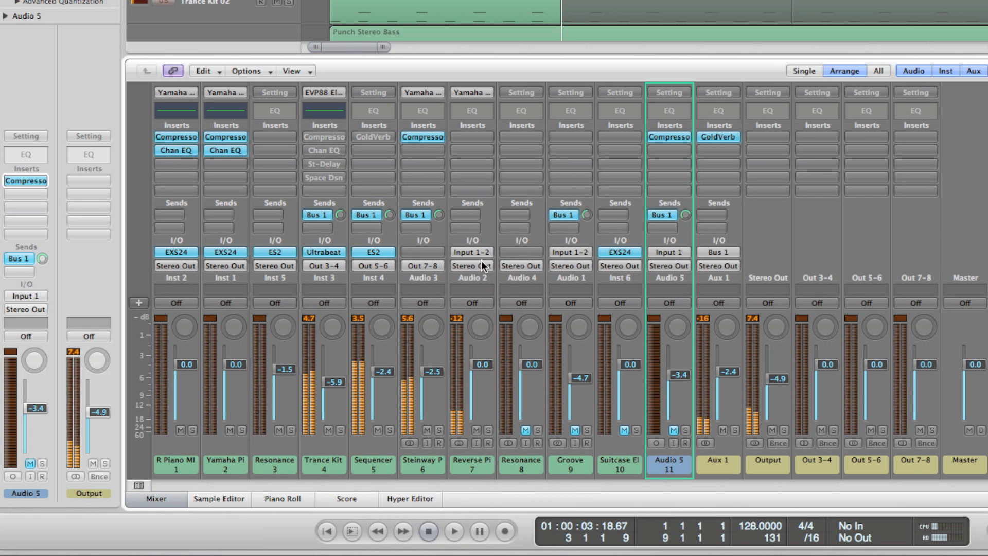
Show the output routing list for the Audio 2 channel strip
{"action": "left_click", "coordinate": [470, 266]}
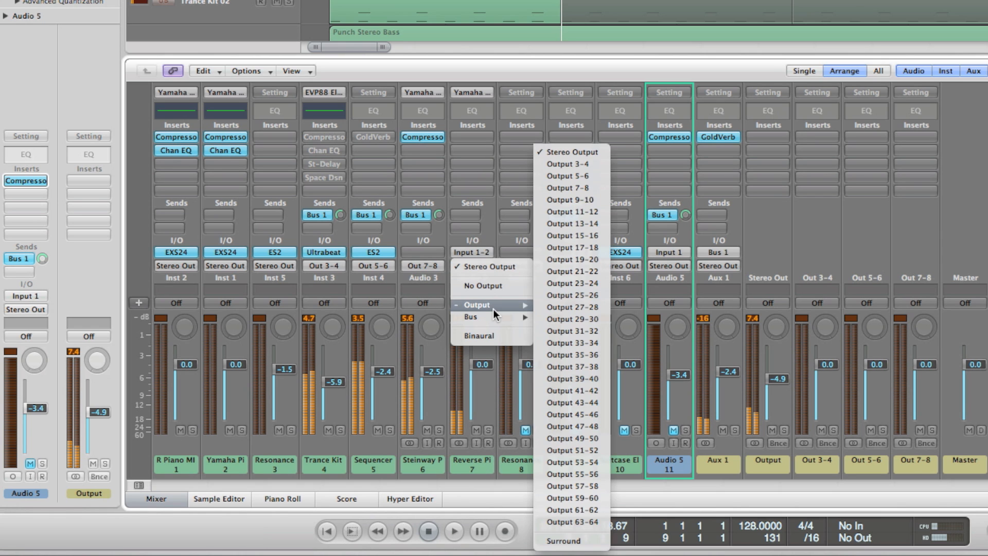
{"action": "mouse_move", "coordinate": [571, 200]}
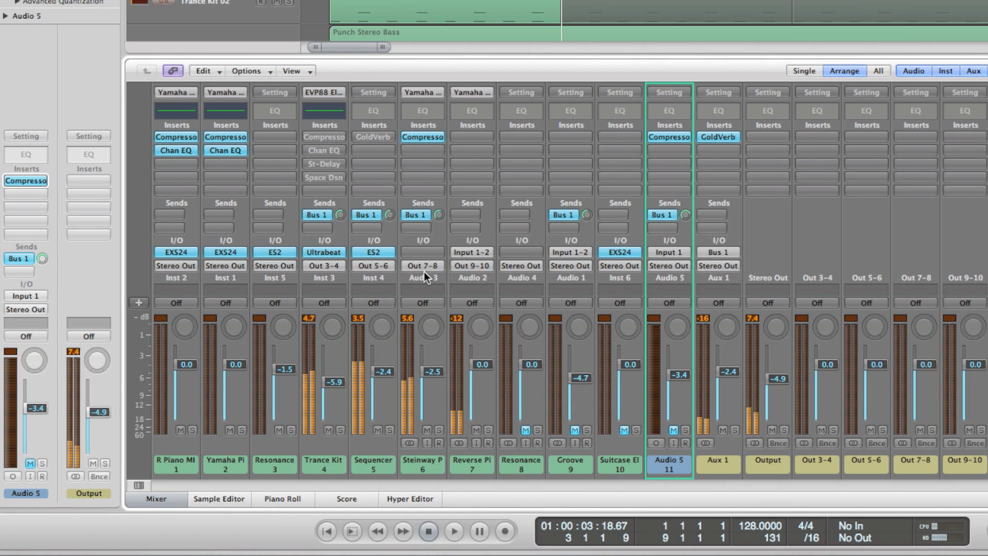
{"action": "mouse_move", "coordinate": [487, 307]}
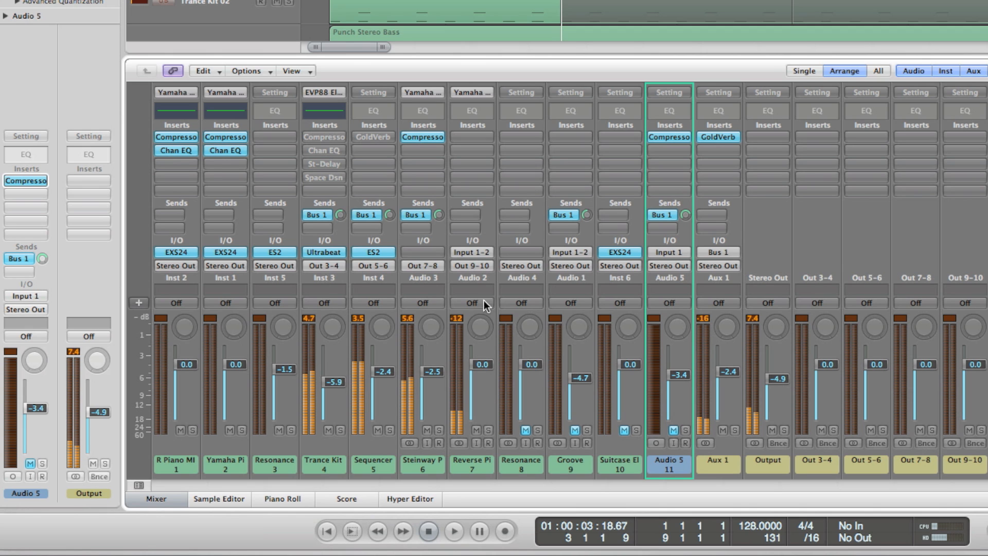
{"action": "mouse_move", "coordinate": [446, 333]}
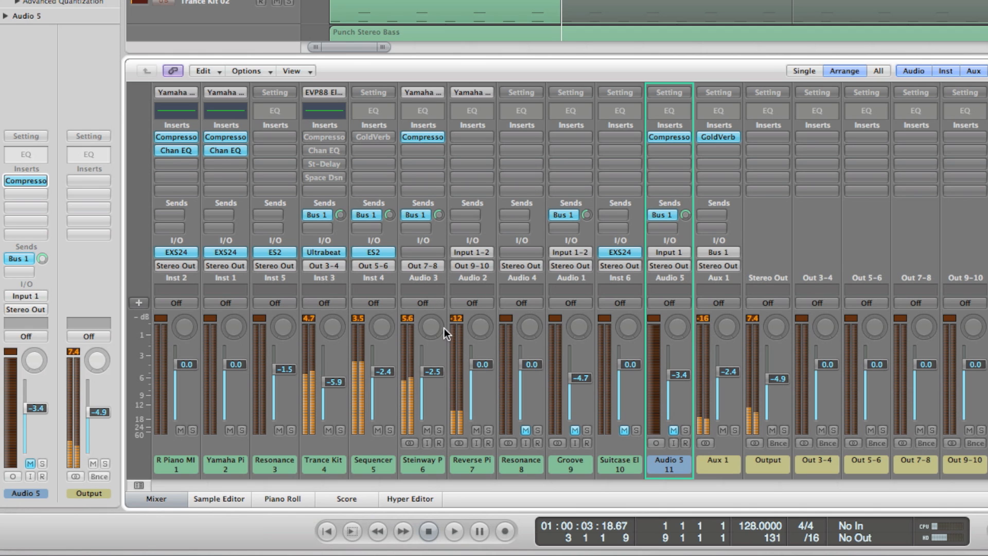
{"action": "mouse_move", "coordinate": [481, 492]}
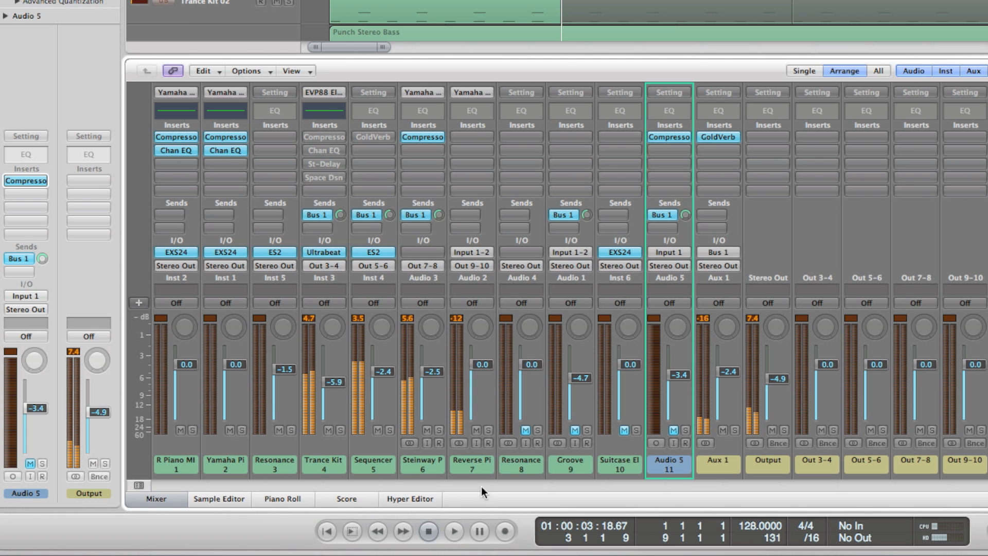
Bring Ableton Live forward and show track 1's Audio From source list
{"action": "left_click", "coordinate": [270, 535]}
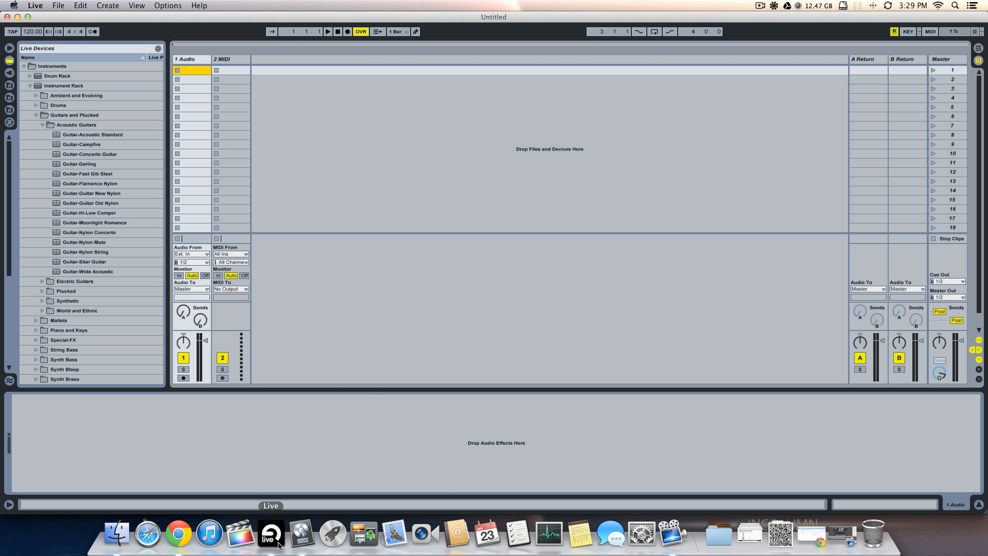
{"action": "mouse_move", "coordinate": [272, 182]}
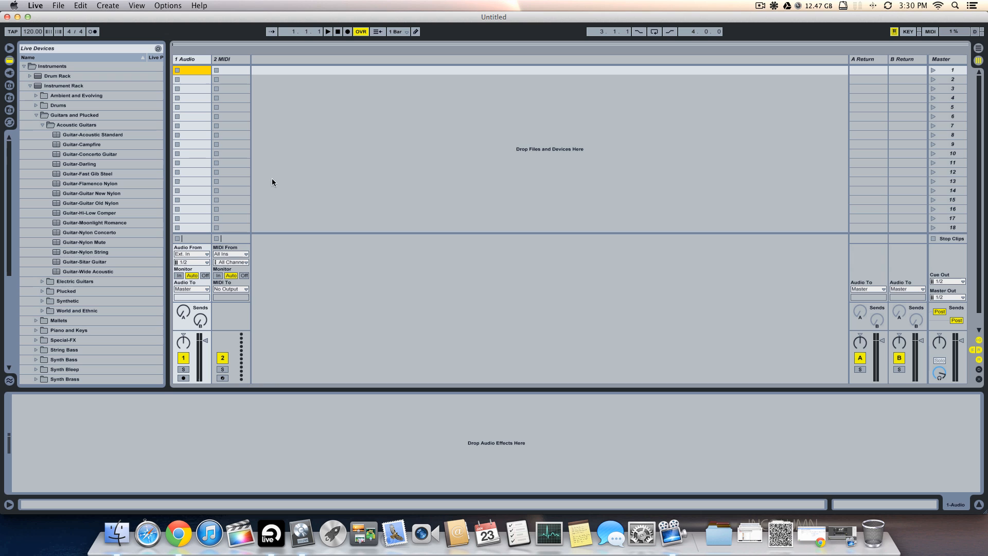
{"action": "mouse_move", "coordinate": [209, 105]}
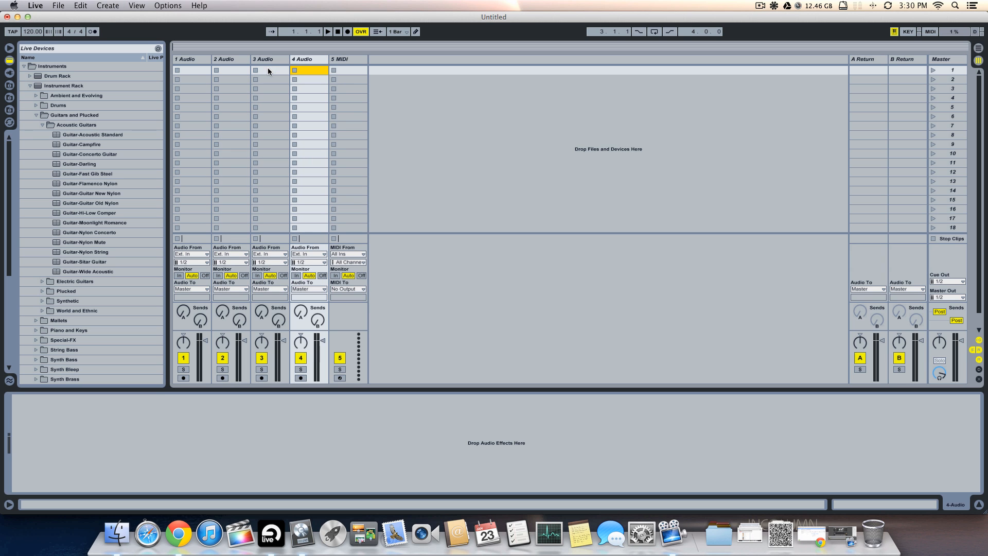
{"action": "mouse_move", "coordinate": [169, 81]}
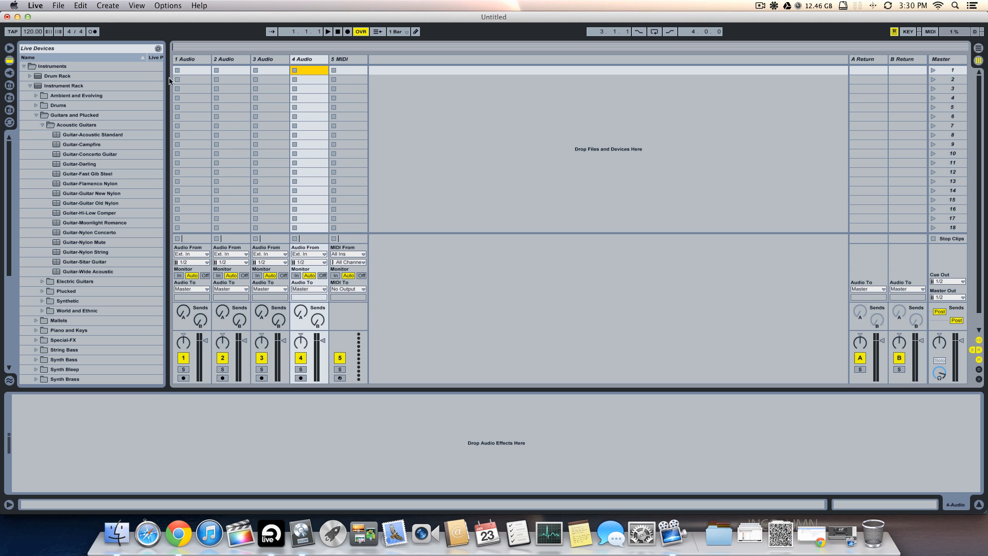
{"action": "mouse_move", "coordinate": [283, 148]}
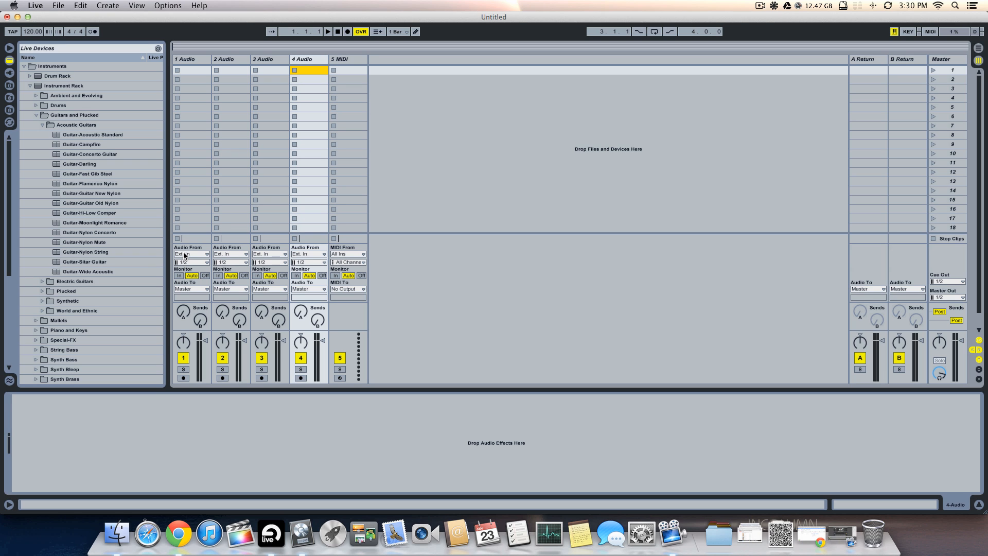
{"action": "left_click", "coordinate": [191, 254]}
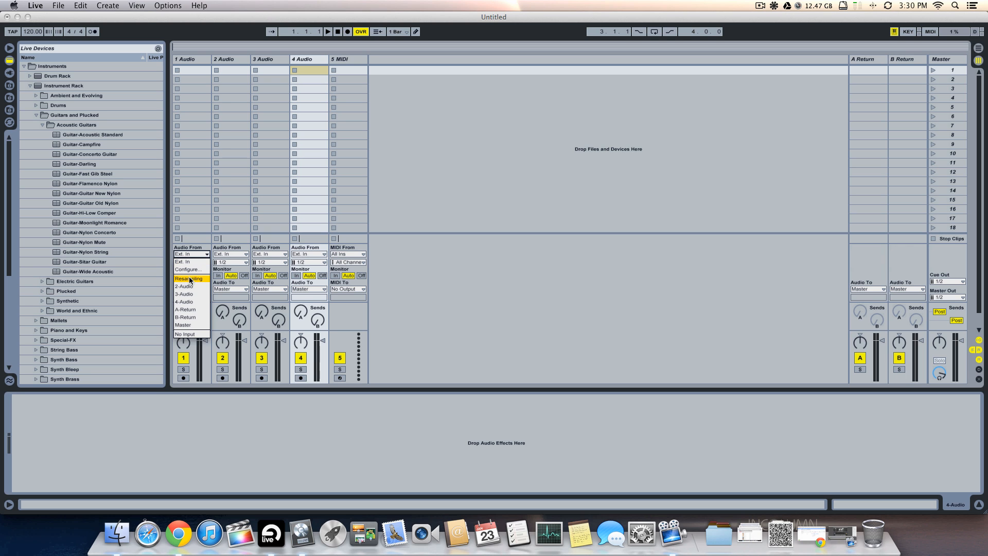
Via Configure…, set the audio input device to Digidesign Mbox 2 Mini, leaving track 1 on input 1/2
{"action": "left_click", "coordinate": [217, 264]}
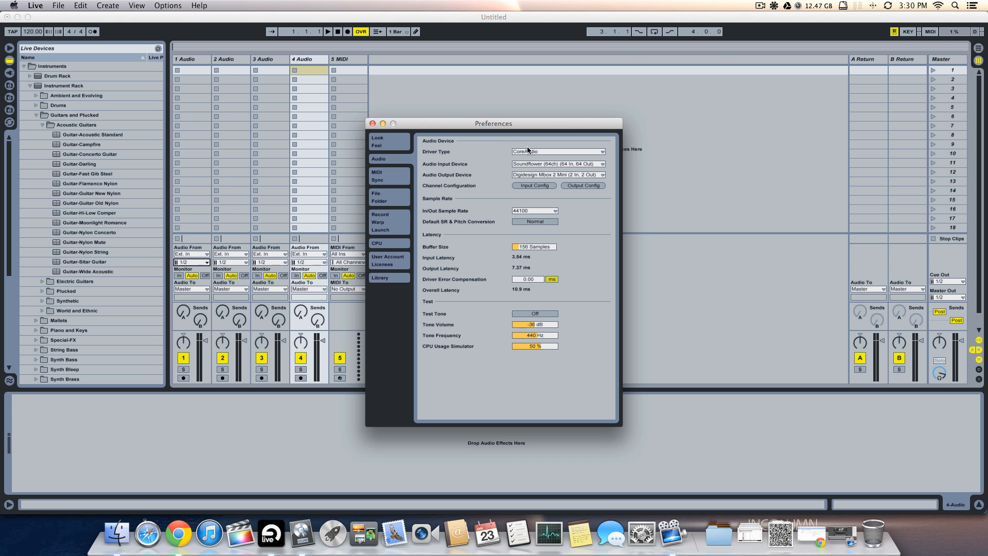
{"action": "left_click", "coordinate": [557, 164]}
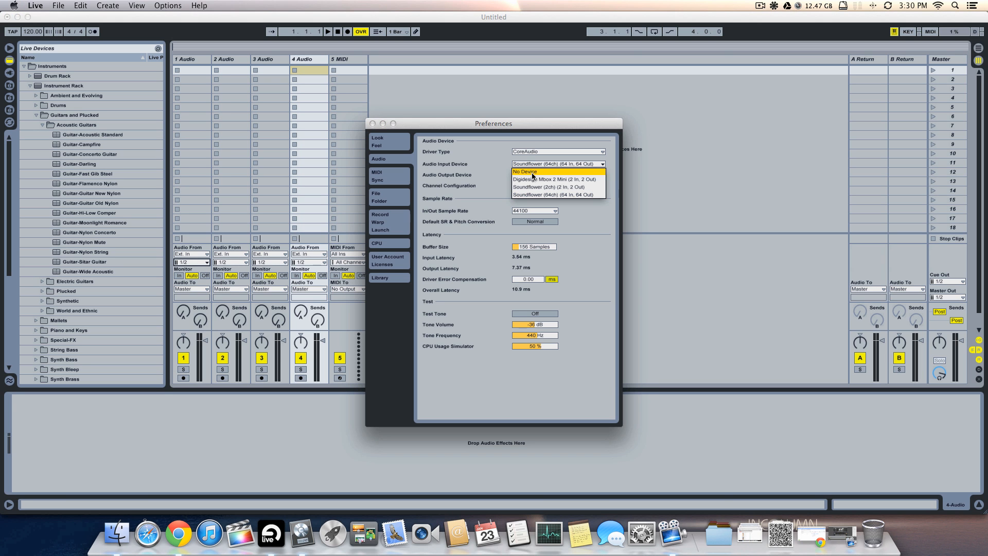
{"action": "left_click", "coordinate": [555, 180]}
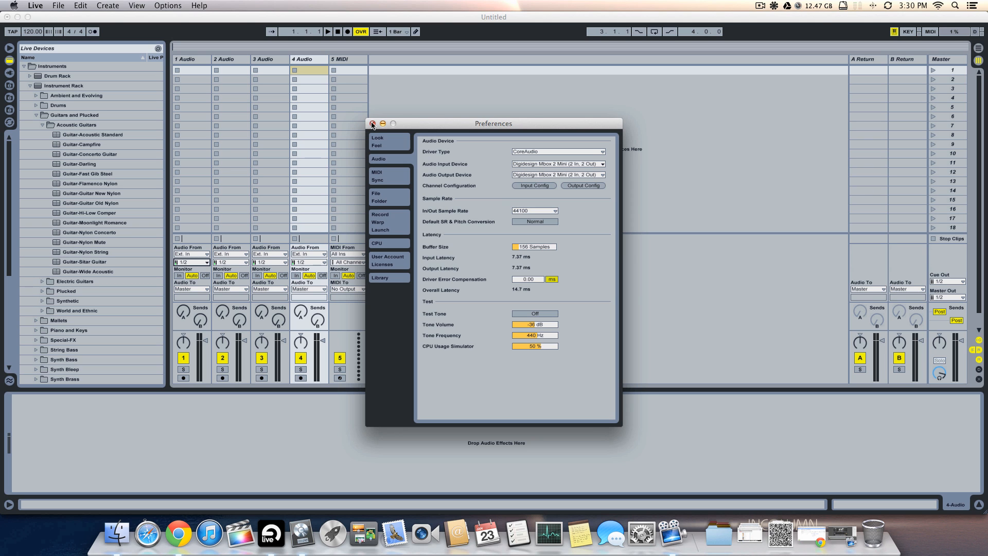
{"action": "left_click", "coordinate": [372, 124]}
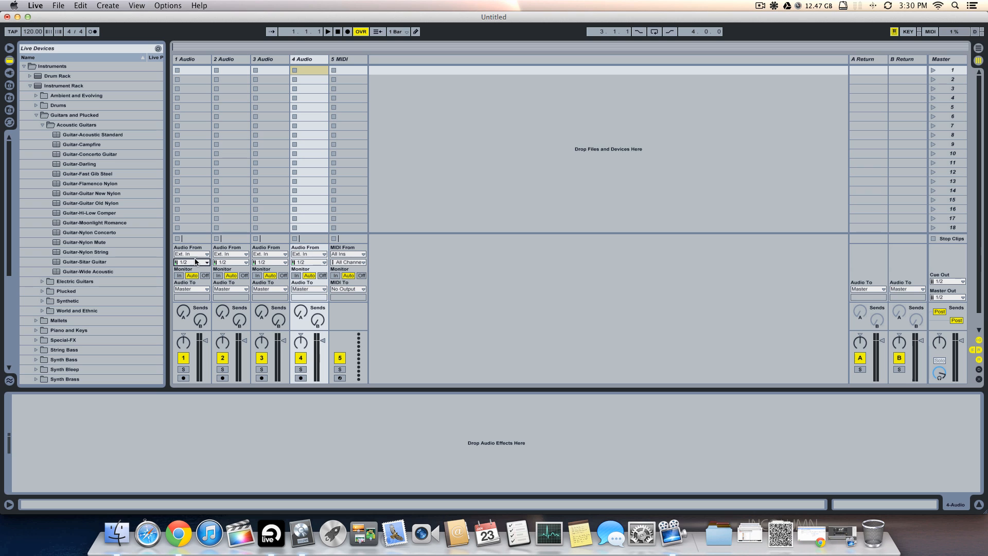
{"action": "left_click", "coordinate": [192, 262]}
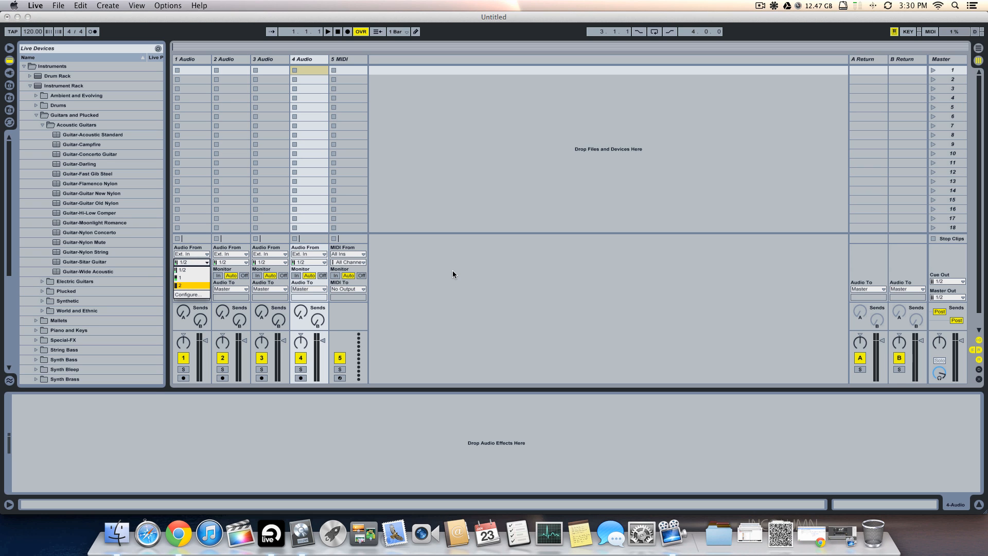
{"action": "left_click", "coordinate": [191, 262]}
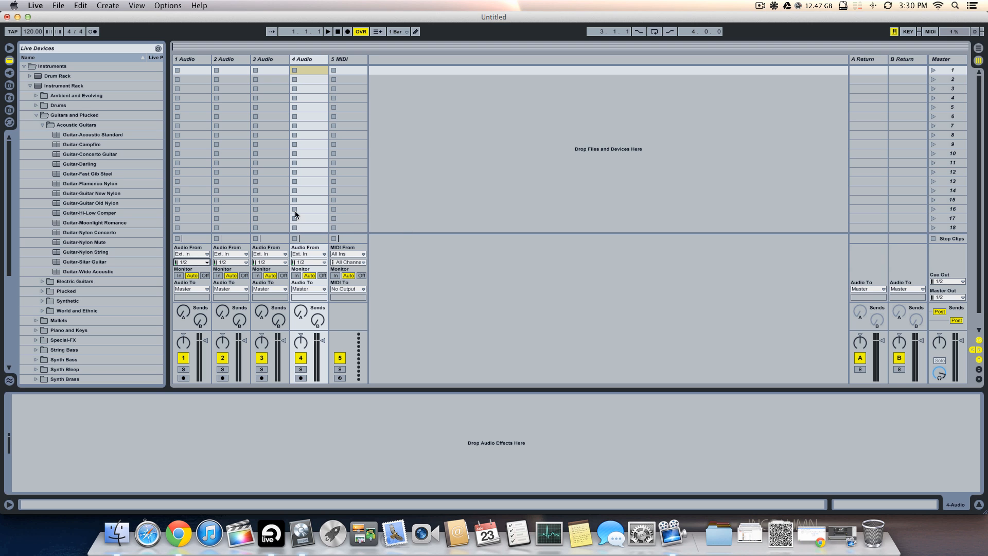
{"action": "mouse_move", "coordinate": [237, 230]}
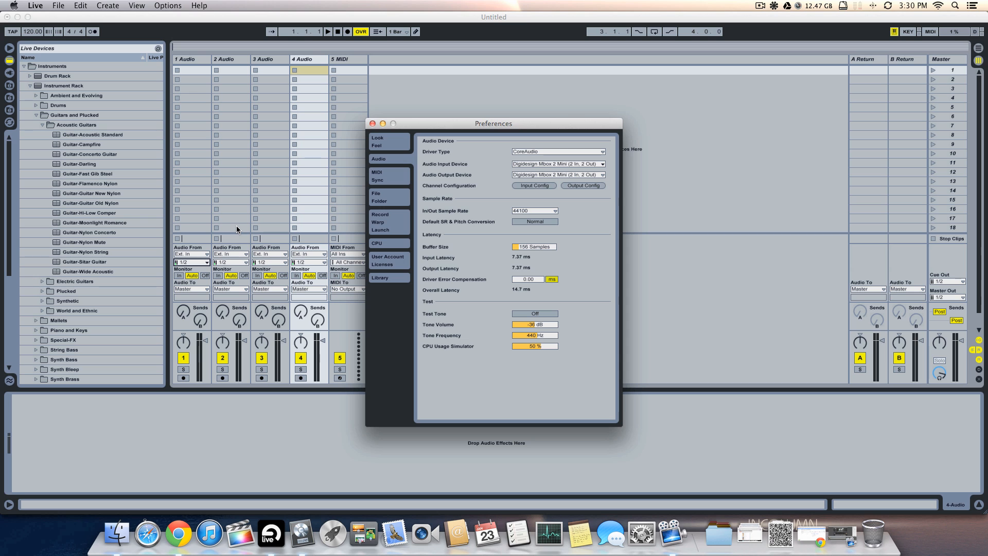
{"action": "mouse_move", "coordinate": [449, 129]}
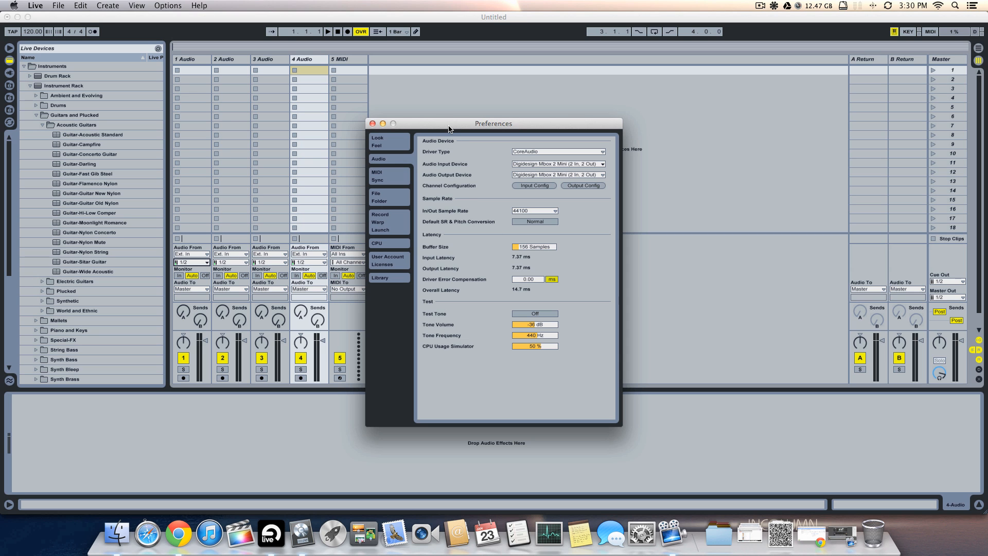
Set the audio input device to Soundflower (64ch), close Preferences and show track 1's input channel list
{"action": "left_click_drag", "start_coordinate": [493, 123], "coordinate": [411, 77]}
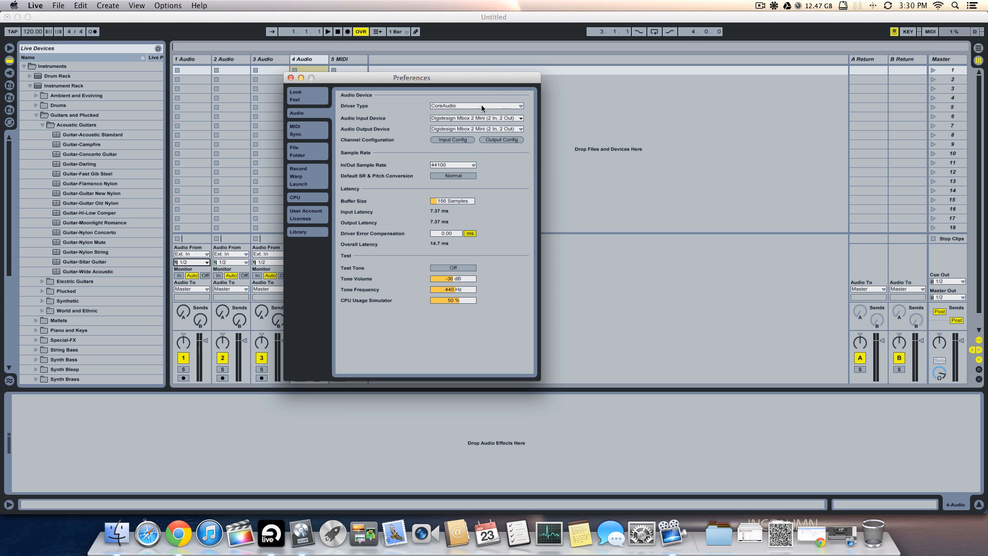
{"action": "mouse_move", "coordinate": [397, 110]}
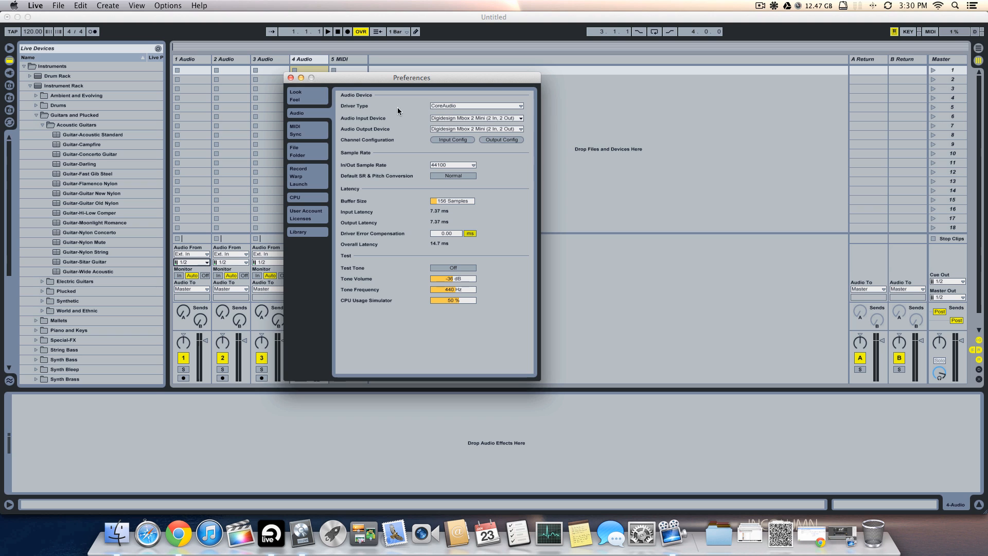
{"action": "mouse_move", "coordinate": [362, 123]}
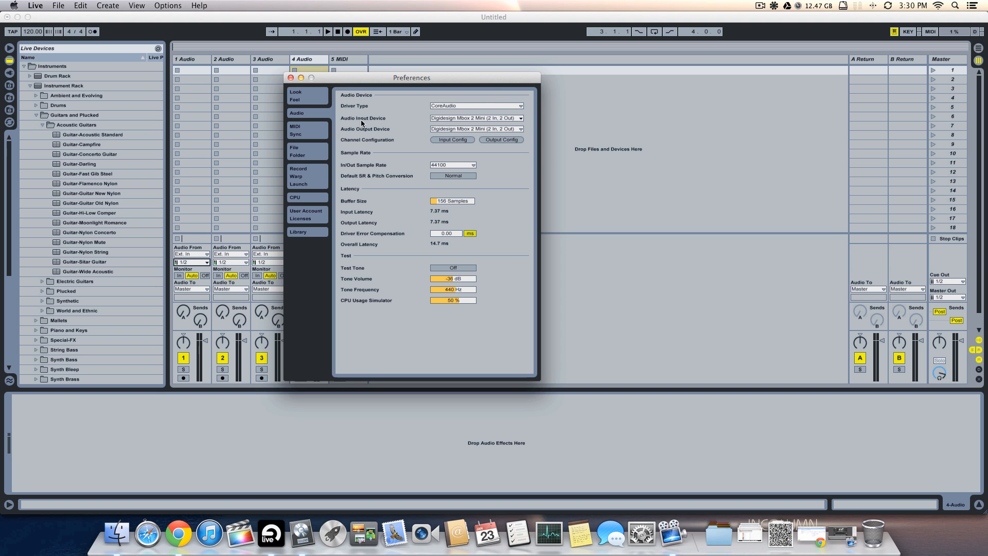
{"action": "mouse_move", "coordinate": [367, 124]}
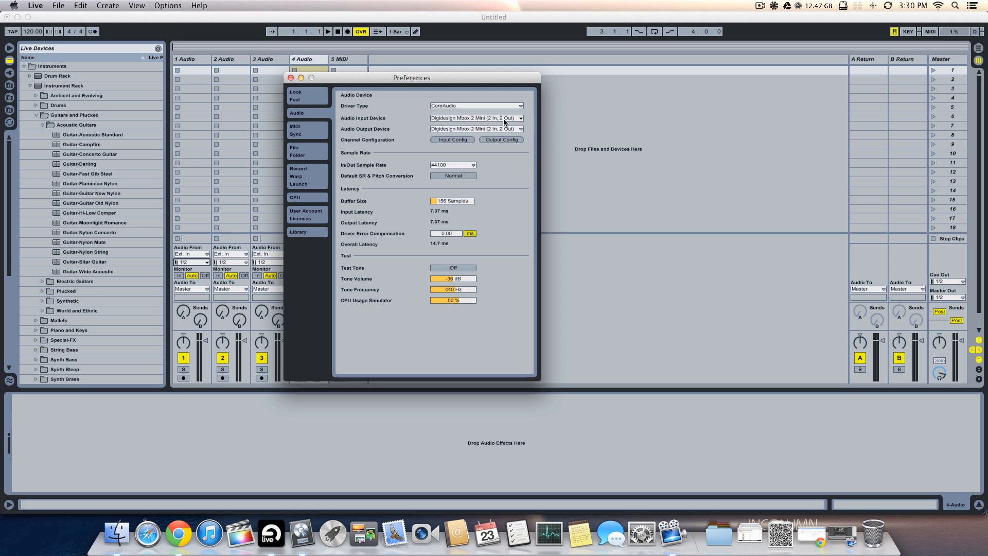
{"action": "left_click", "coordinate": [476, 117]}
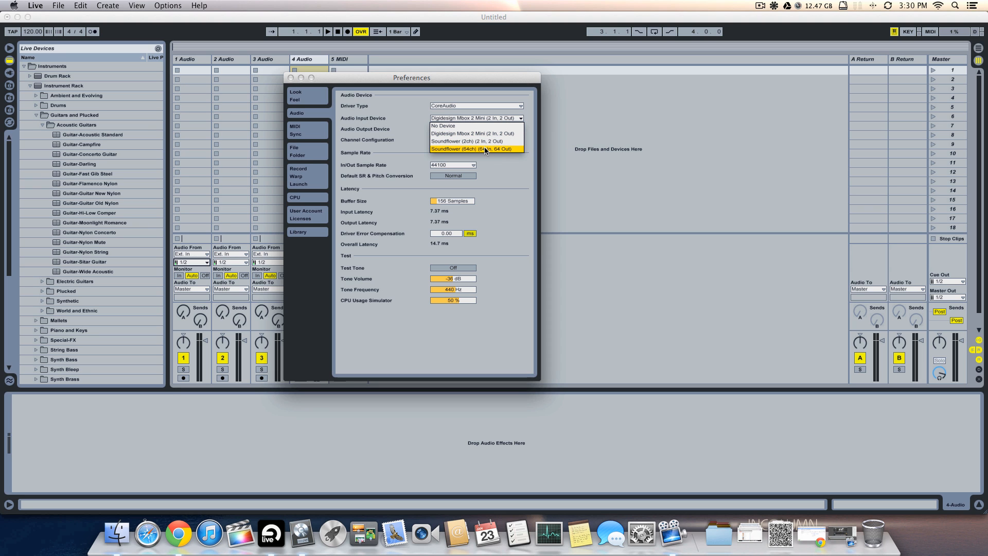
{"action": "left_click", "coordinate": [474, 150]}
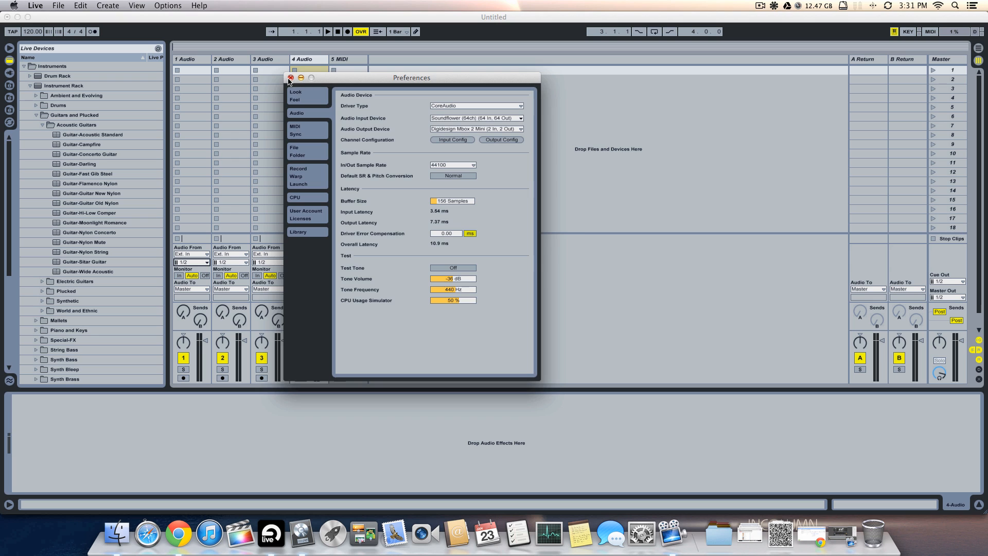
{"action": "left_click", "coordinate": [290, 77]}
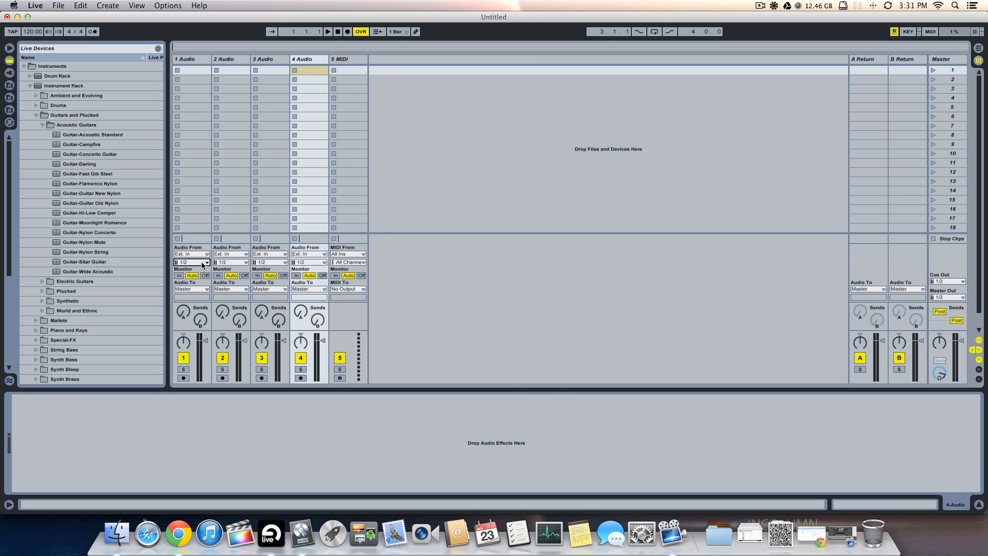
{"action": "left_click", "coordinate": [206, 263]}
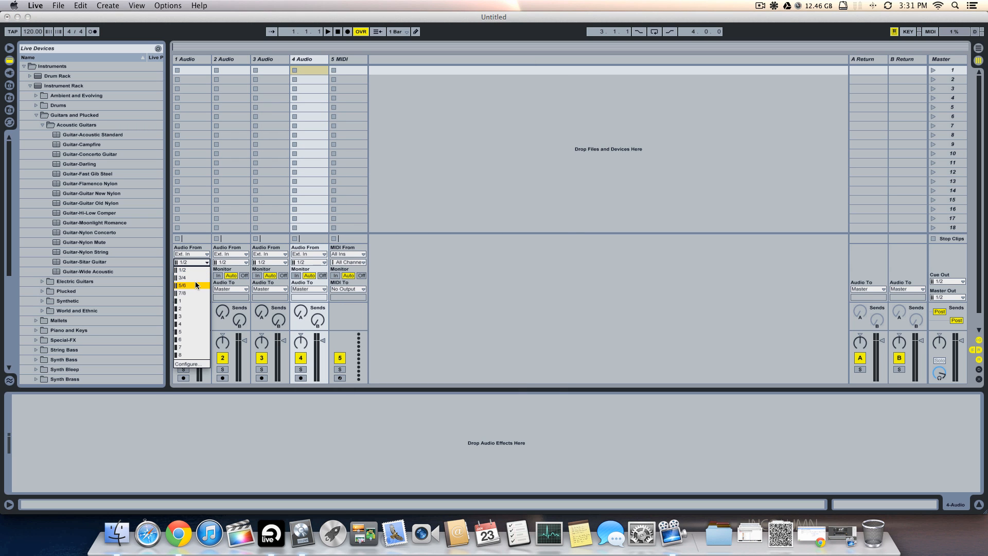
{"action": "mouse_move", "coordinate": [193, 277]}
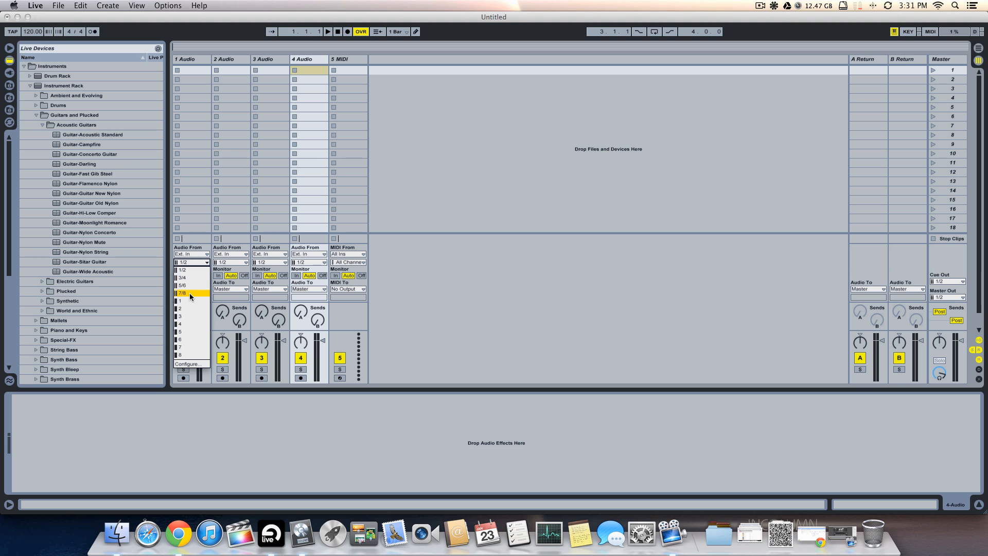
{"action": "mouse_move", "coordinate": [201, 300]}
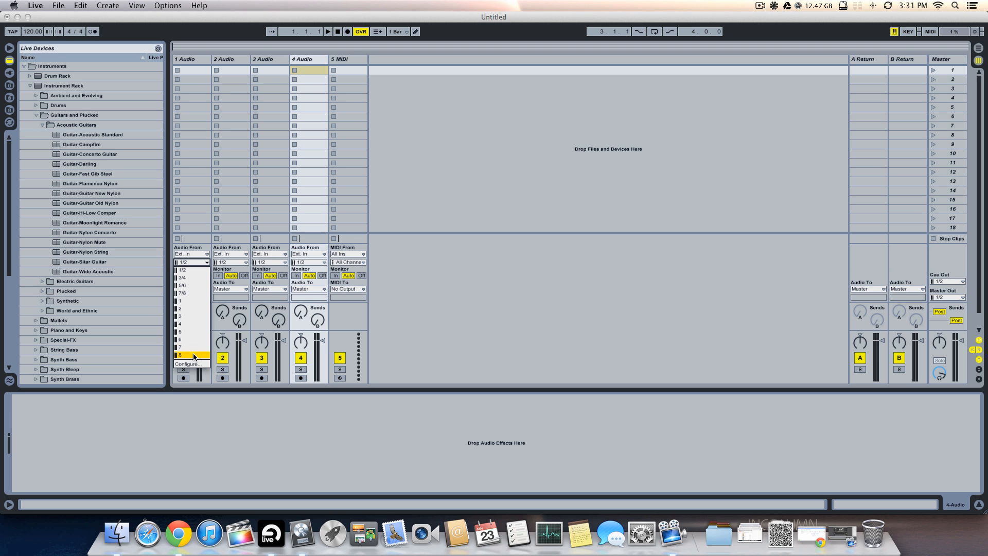
{"action": "mouse_move", "coordinate": [194, 364]}
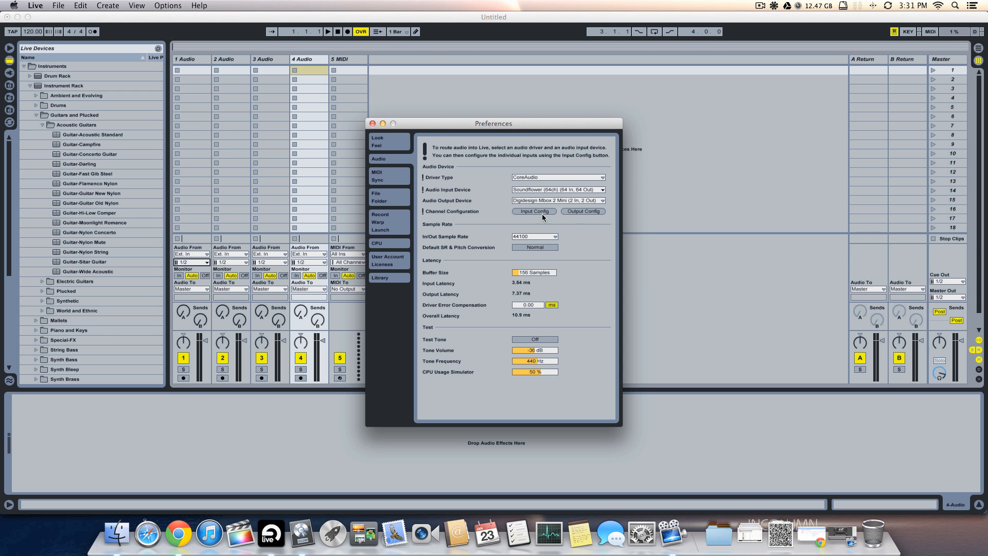
Enable Soundflower inputs 9 & 10 (mono) and 9/10 (stereo) in Input Config and confirm
{"action": "left_click", "coordinate": [534, 211]}
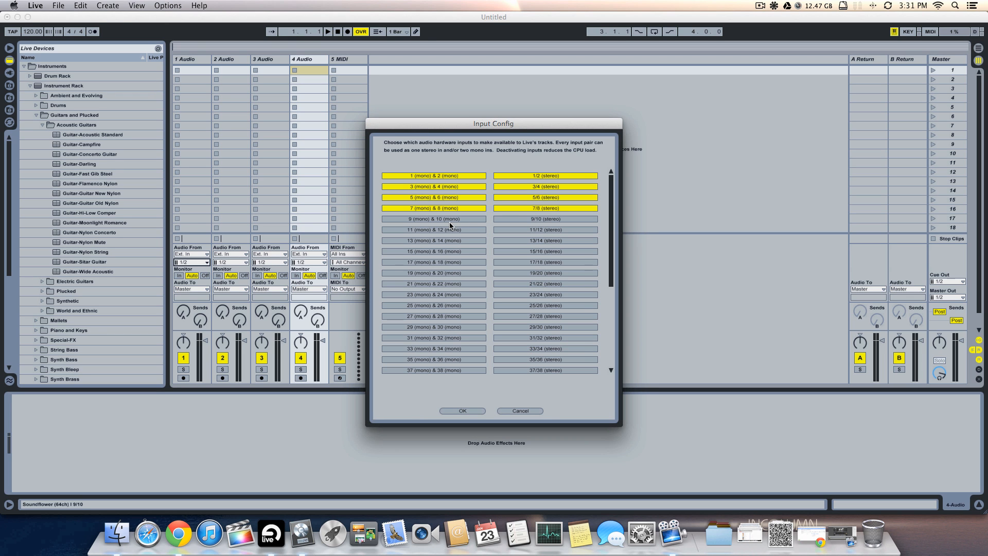
{"action": "left_click", "coordinate": [433, 219]}
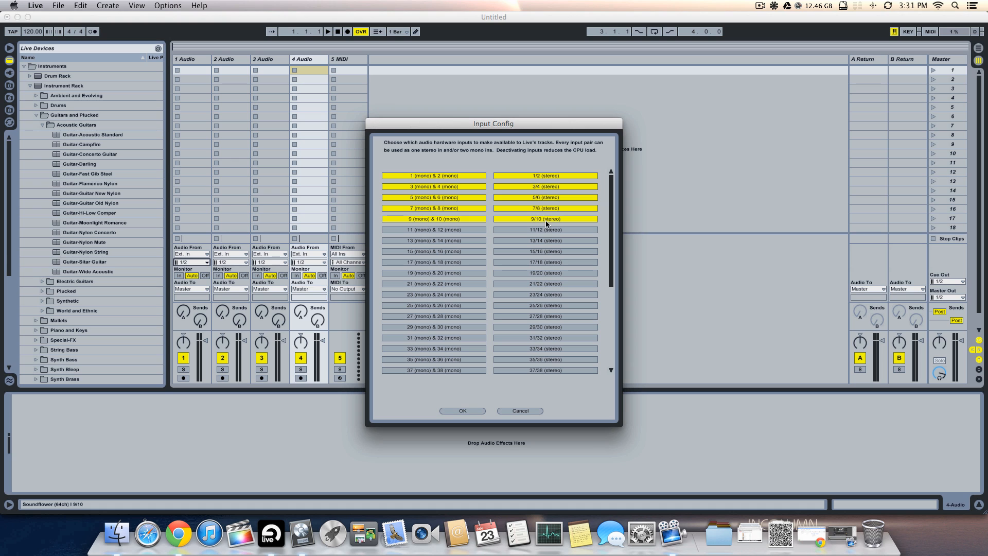
{"action": "left_click", "coordinate": [543, 230]}
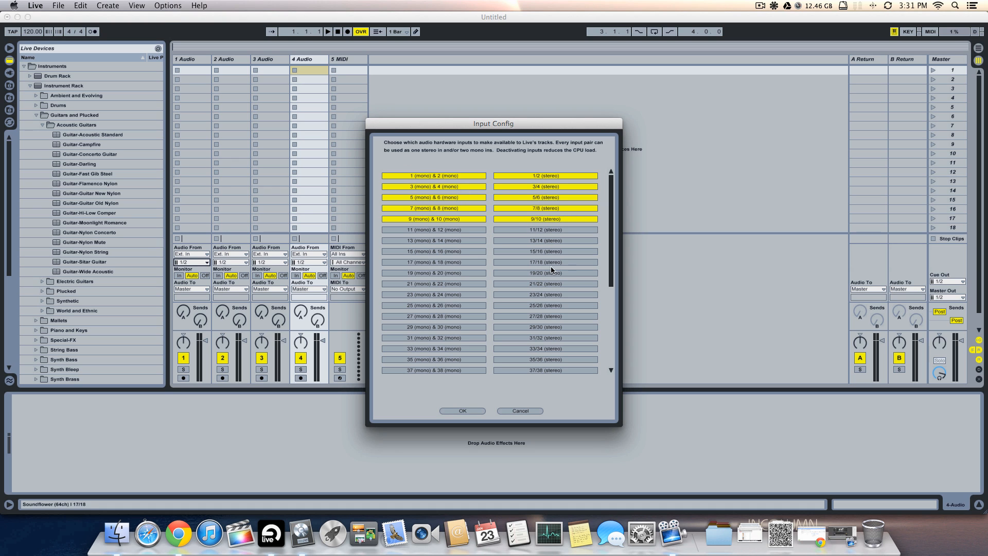
{"action": "left_click", "coordinate": [462, 411]}
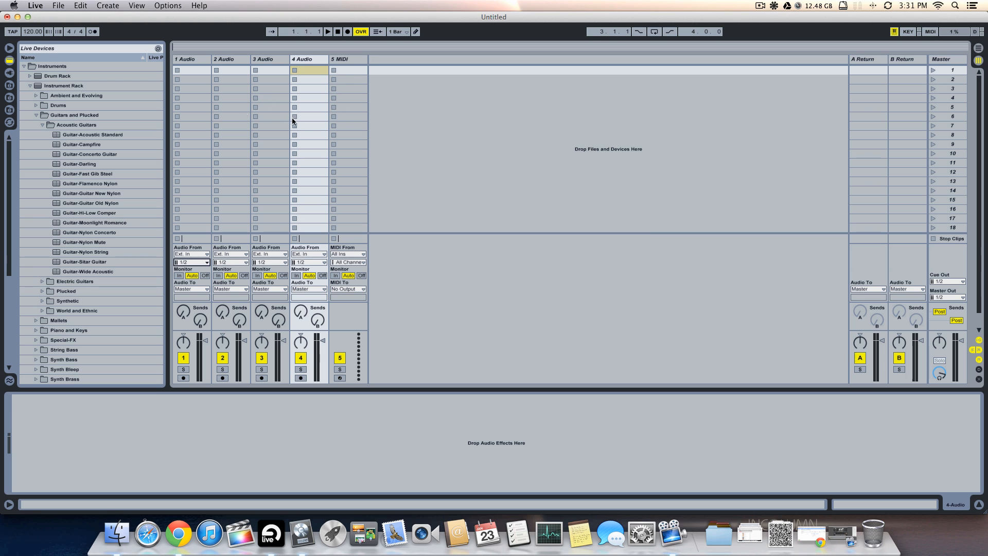
Assign Audio From 3/4, 5/6, 7/8 and 9/10 to audio tracks 1–4, then return to Logic Pro
{"action": "left_click", "coordinate": [192, 262]}
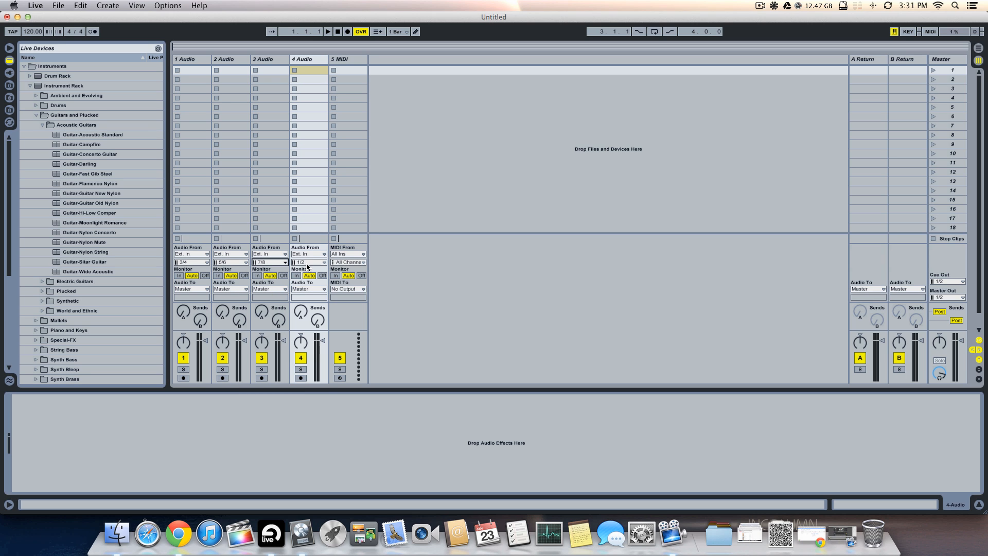
{"action": "left_click", "coordinate": [309, 263]}
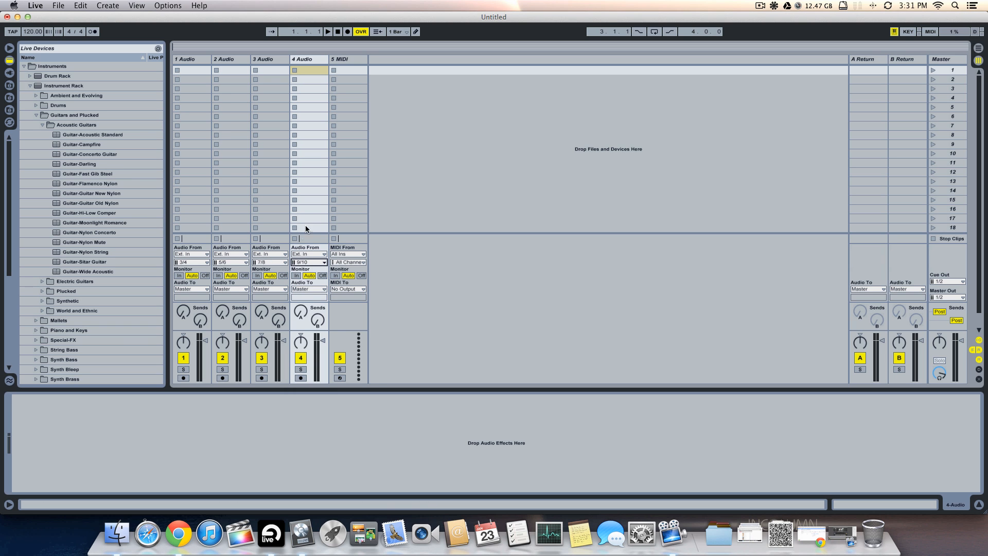
{"action": "mouse_move", "coordinate": [301, 534]}
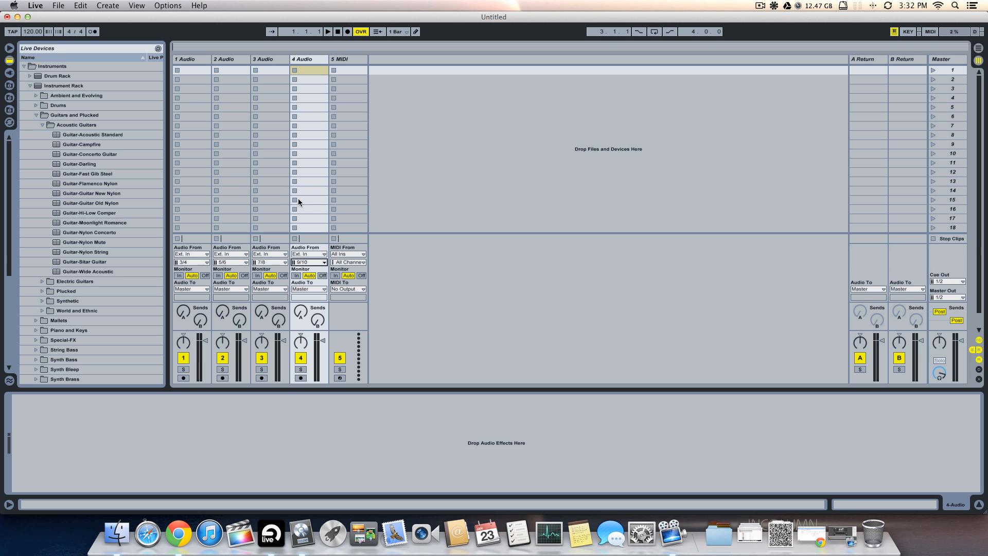
{"action": "left_click", "coordinate": [302, 534]}
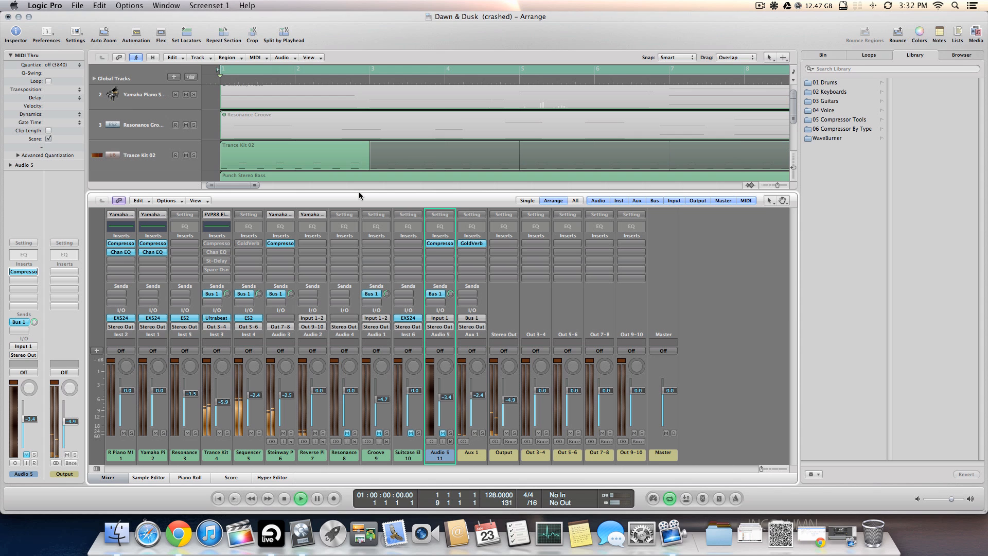
Start playback of the Dawn & Dusk song in Logic Pro and bring Ableton Live back to front
{"action": "left_click", "coordinate": [301, 499]}
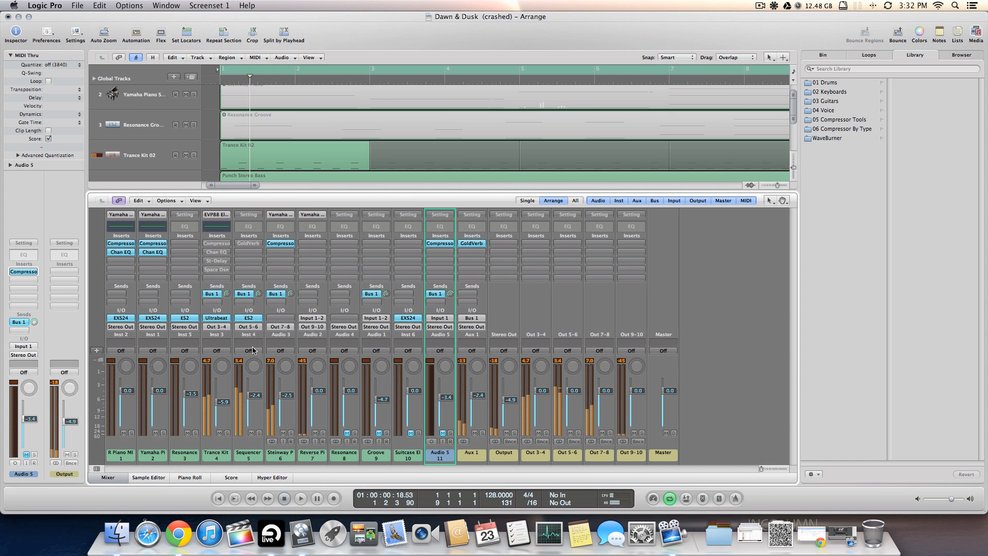
{"action": "left_click", "coordinate": [269, 534]}
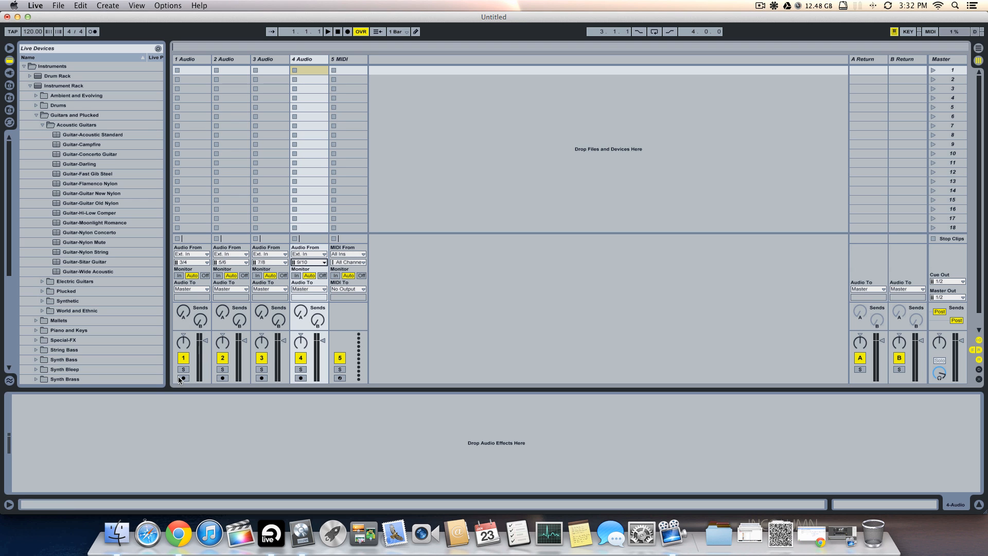
Record-arm audio tracks 1, 2, 3 and 4 in the Ableton Live mixer
{"action": "left_click", "coordinate": [222, 378]}
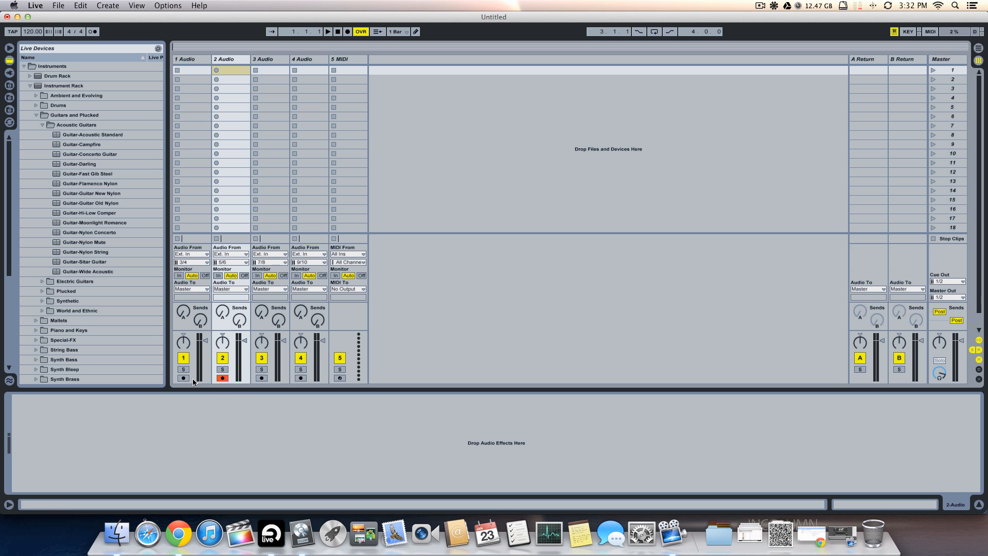
{"action": "left_click", "coordinate": [183, 378]}
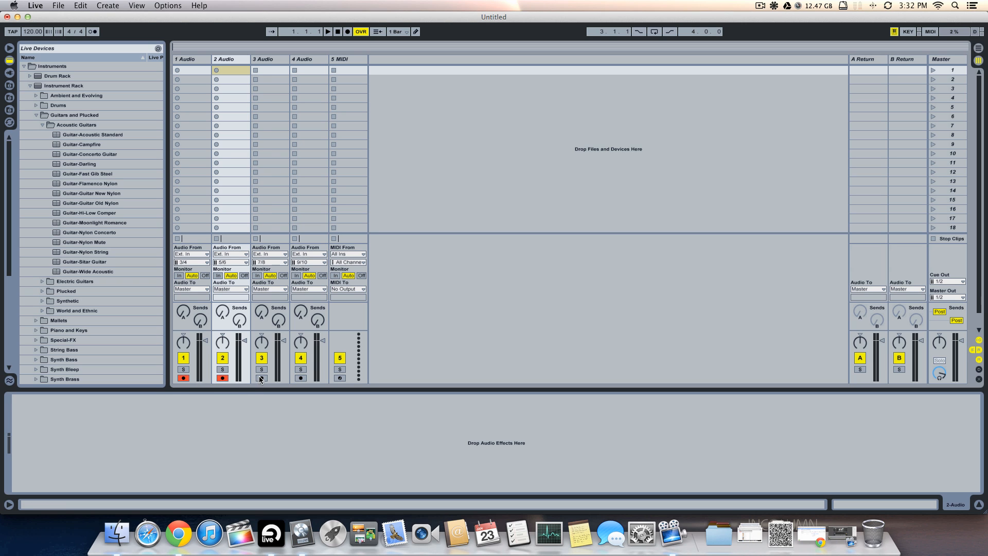
{"action": "left_click", "coordinate": [299, 378]}
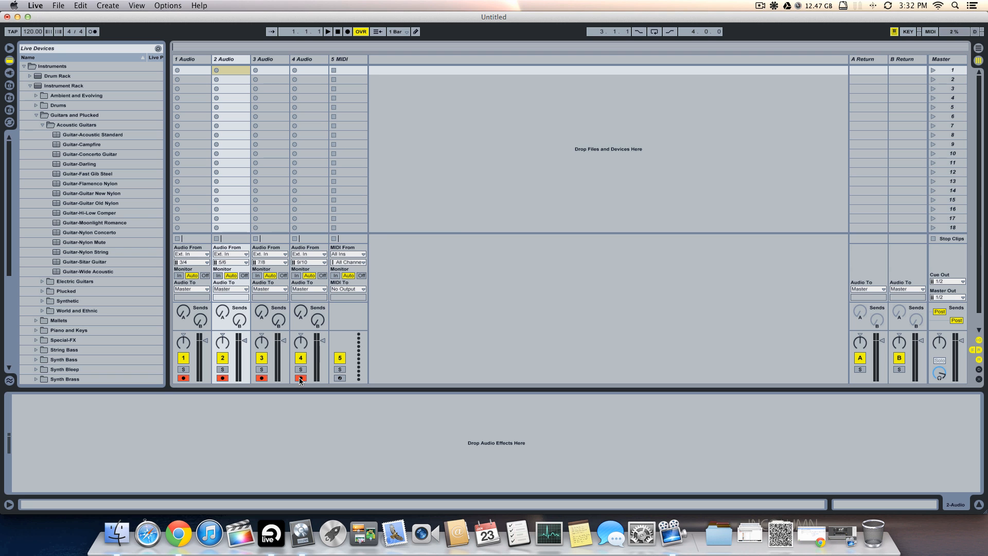
{"action": "left_click", "coordinate": [300, 378]}
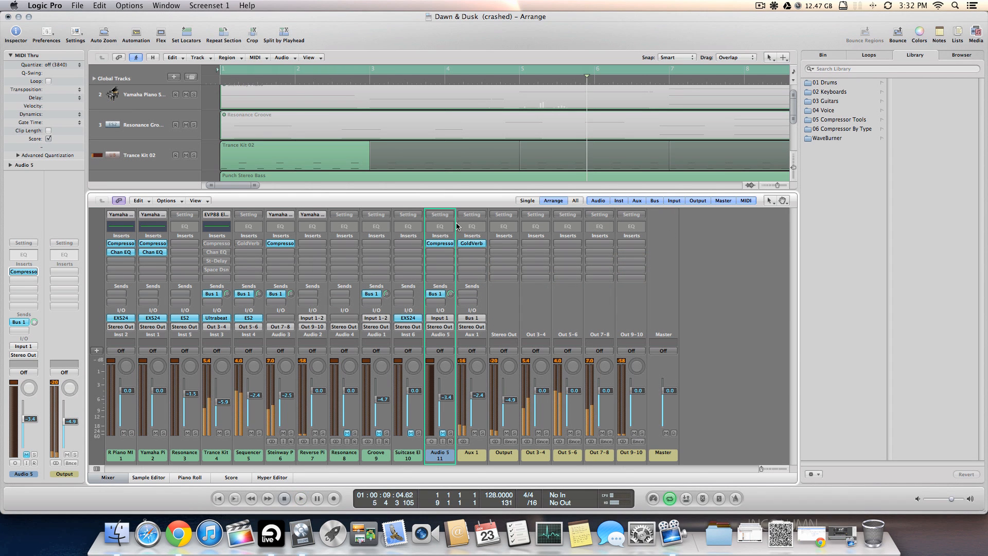
{"action": "left_click", "coordinate": [270, 533]}
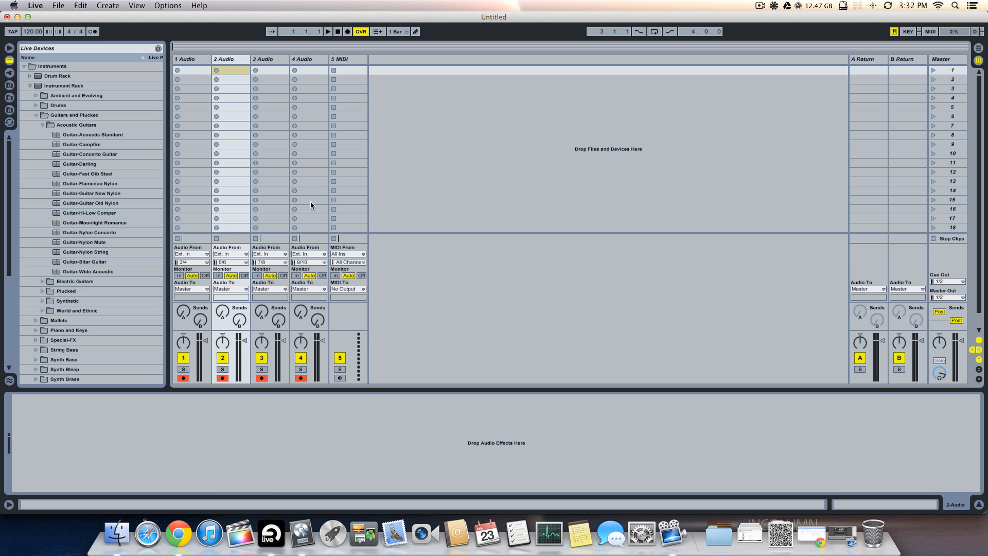
{"action": "mouse_move", "coordinate": [311, 227]}
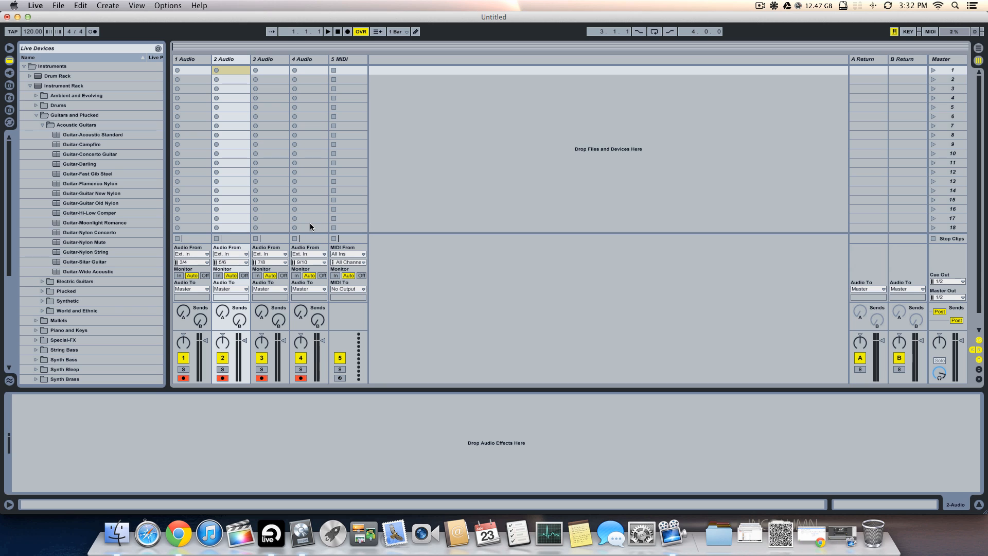
{"action": "mouse_move", "coordinate": [309, 228]}
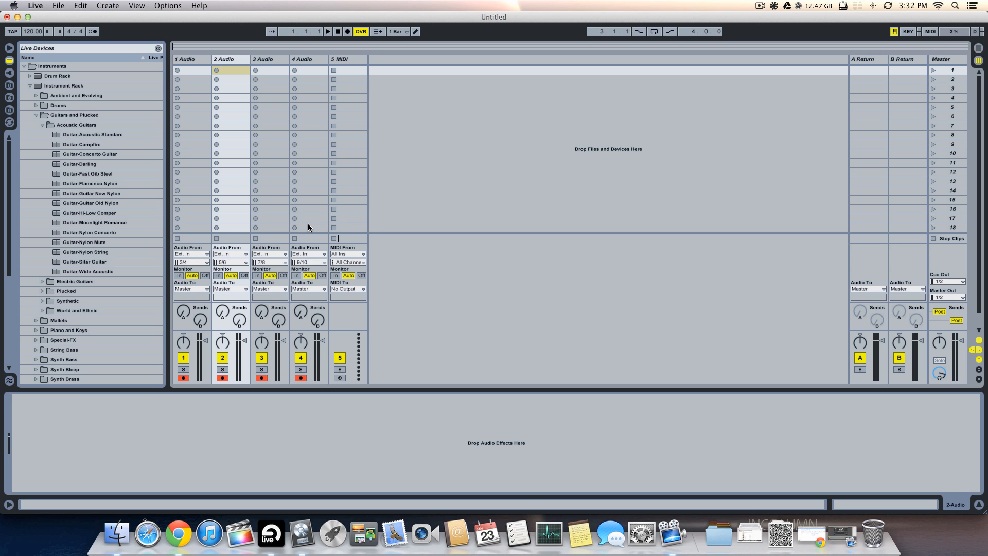
{"action": "mouse_move", "coordinate": [298, 126]}
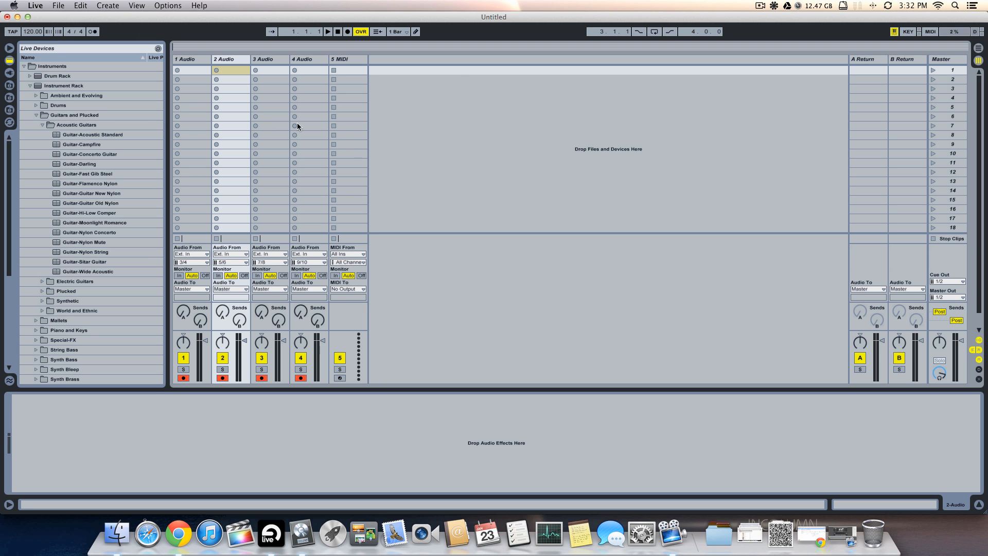
{"action": "mouse_move", "coordinate": [482, 114]}
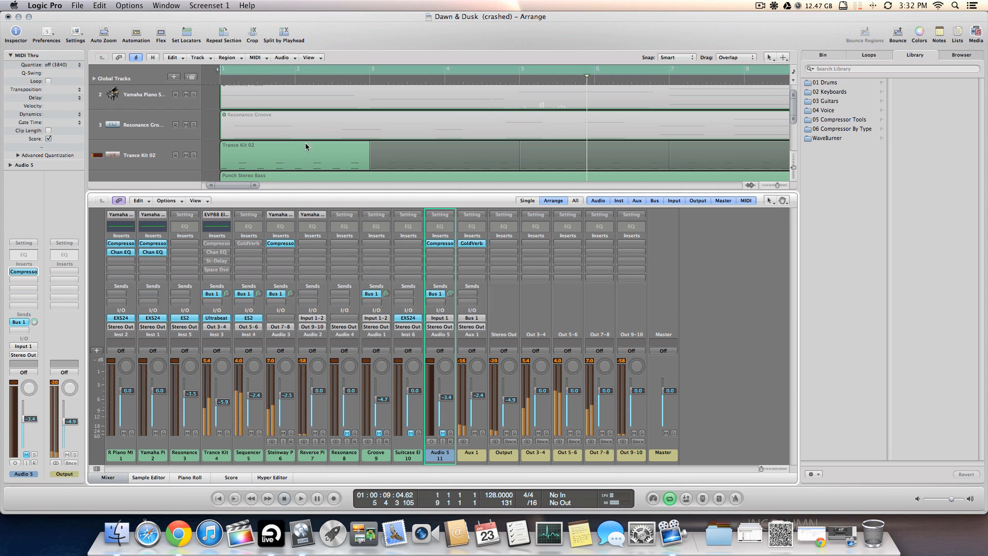
{"action": "mouse_move", "coordinate": [344, 249]}
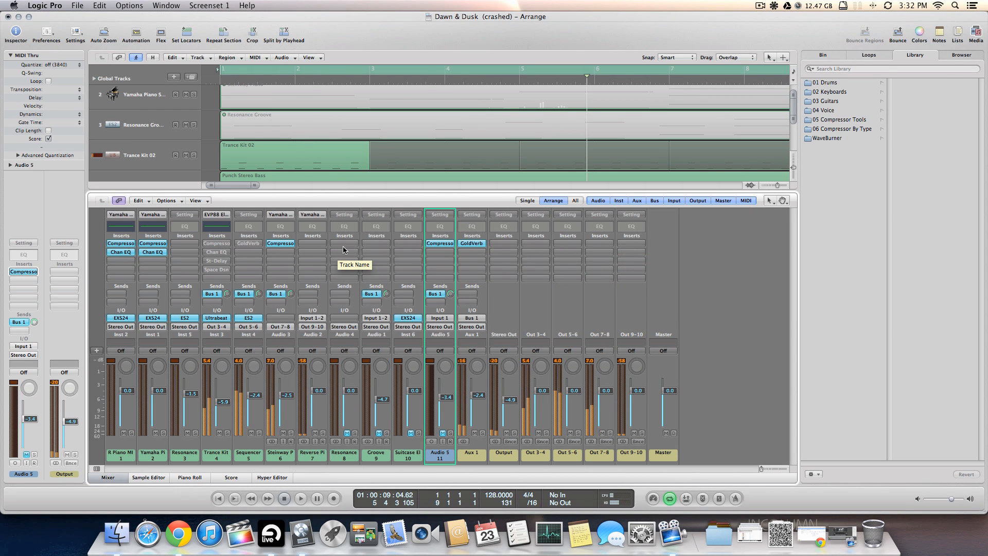